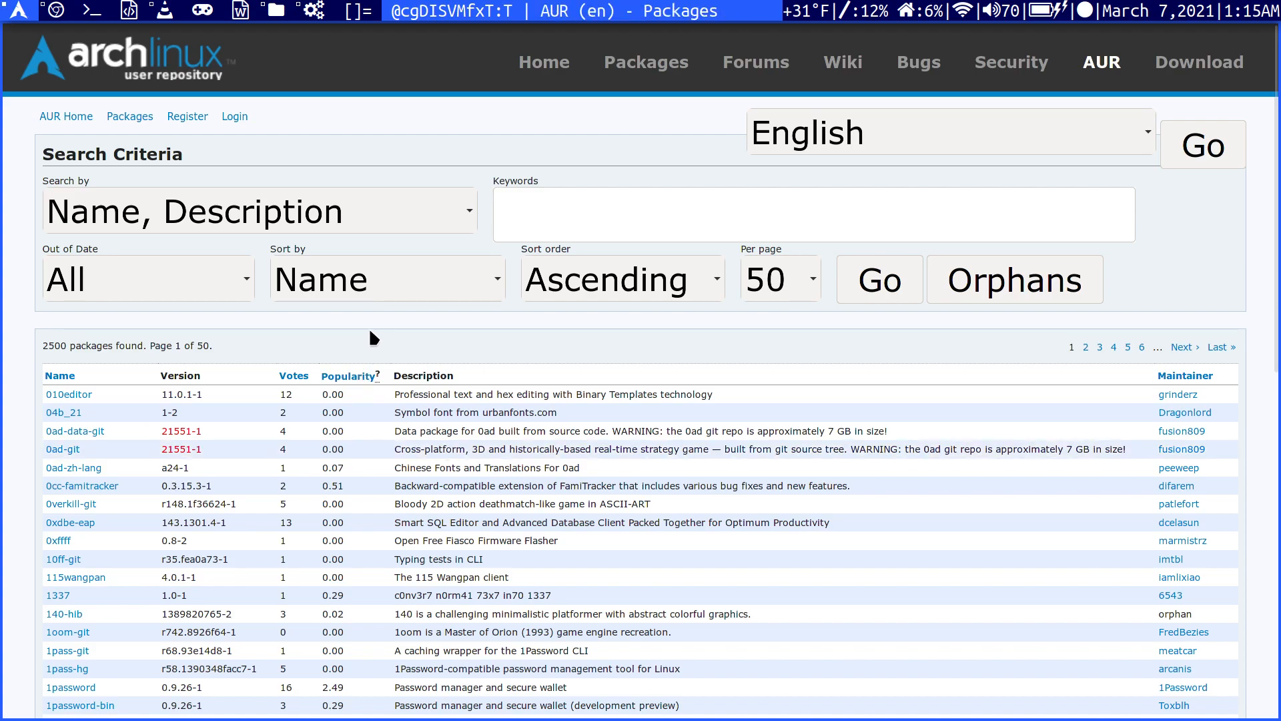
mouse_move(416, 318)
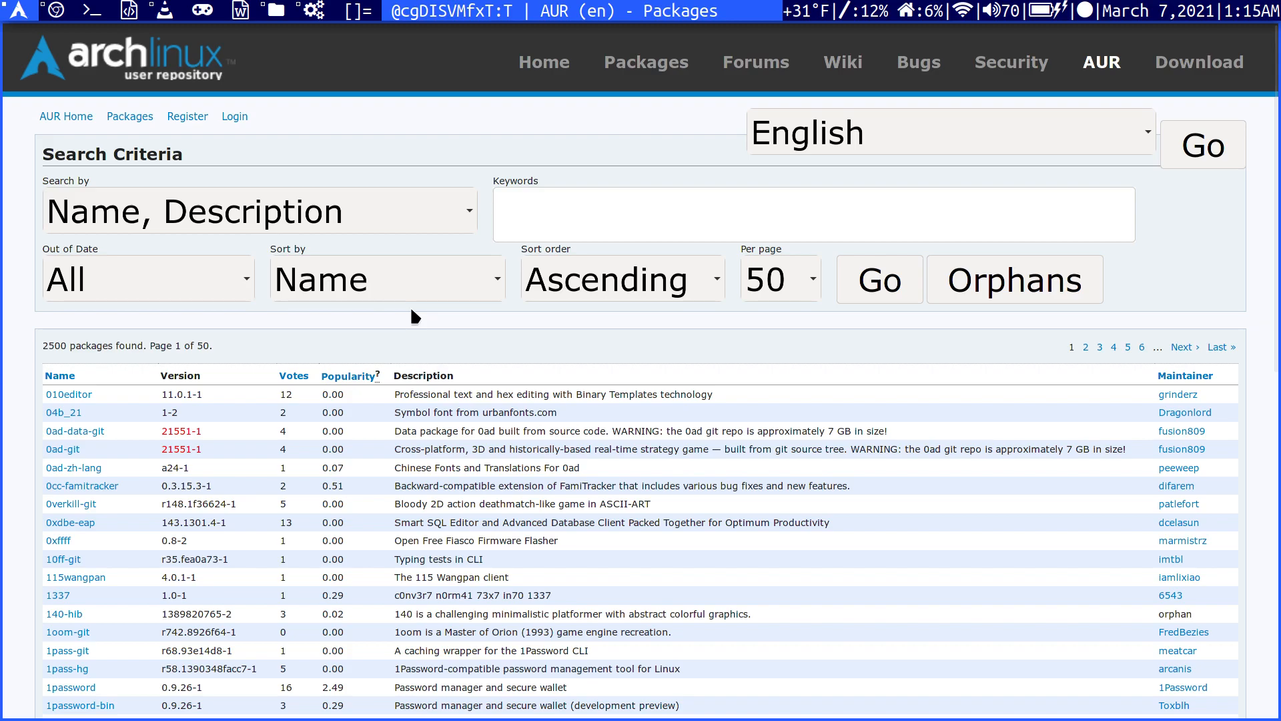
Search AUR for 'rpcs3' to list rpcs3, rpcs3-bin, rpcs3-git and rpcs3-udev
scroll(down, 3)
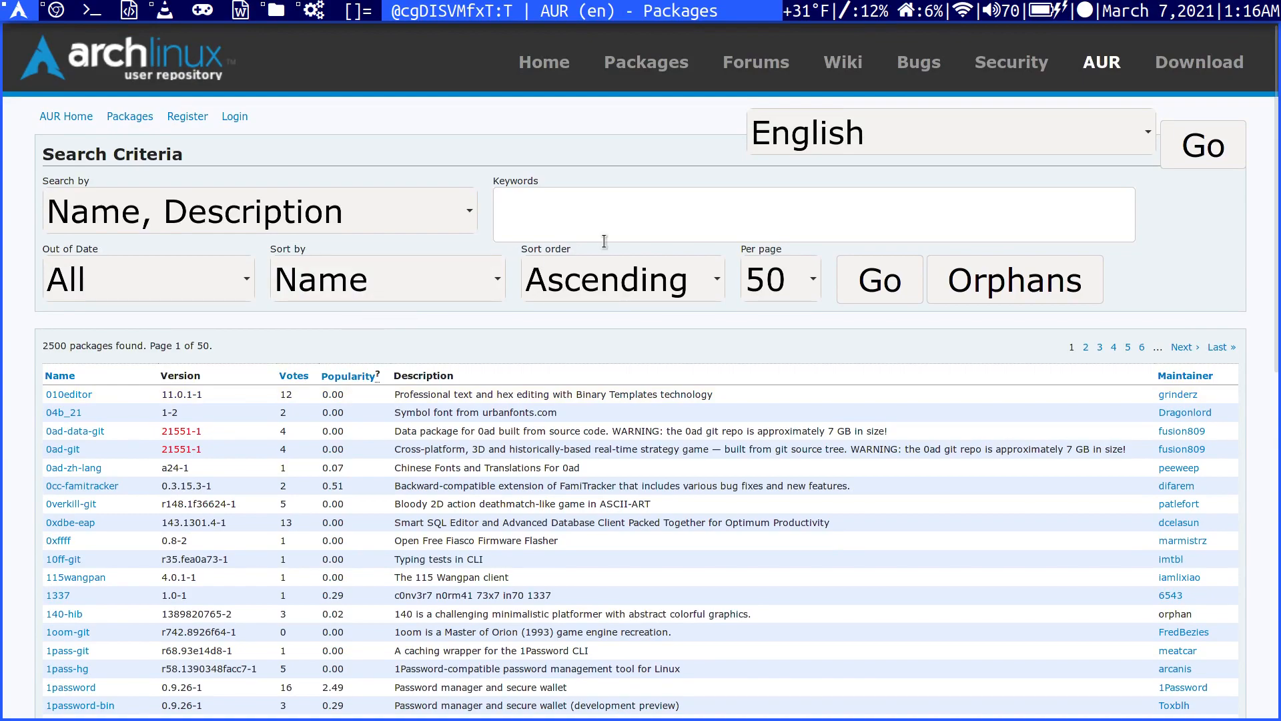
text(rpcs3)
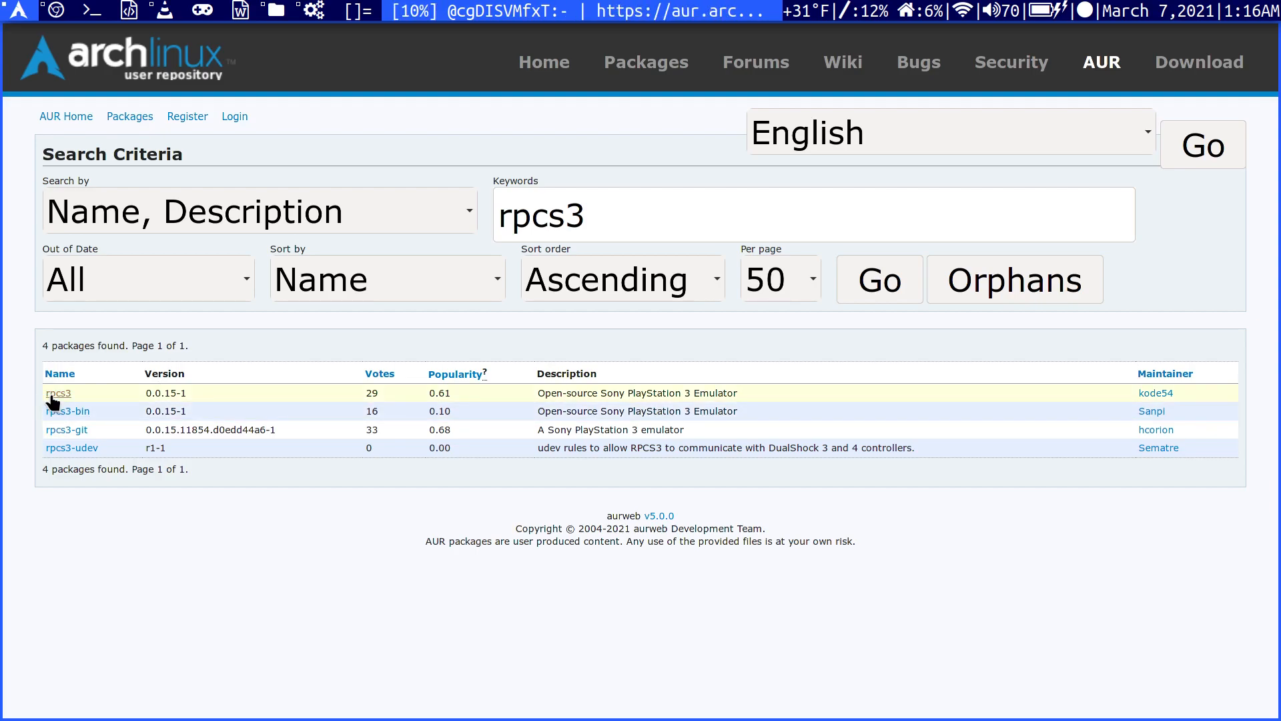
Open the rpcs3 0.0.15-1 package page and scroll down to its Git Clone URL
click(57, 393)
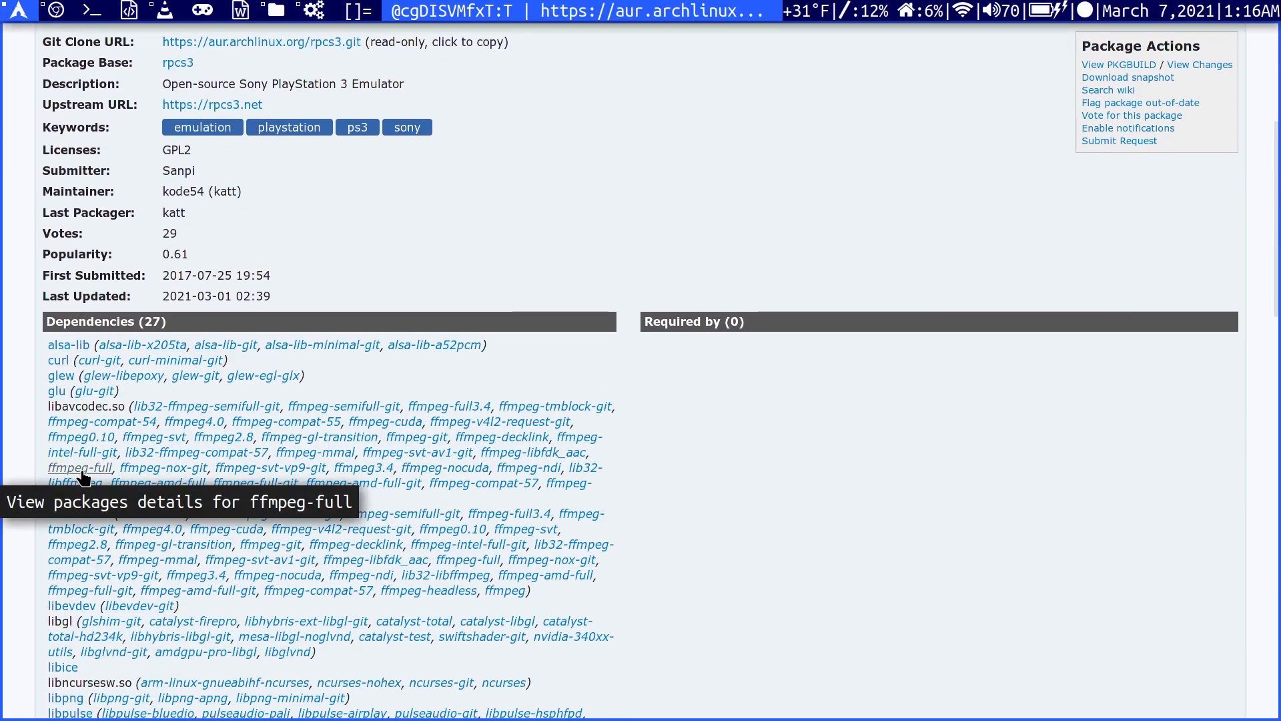
scroll(down, 3)
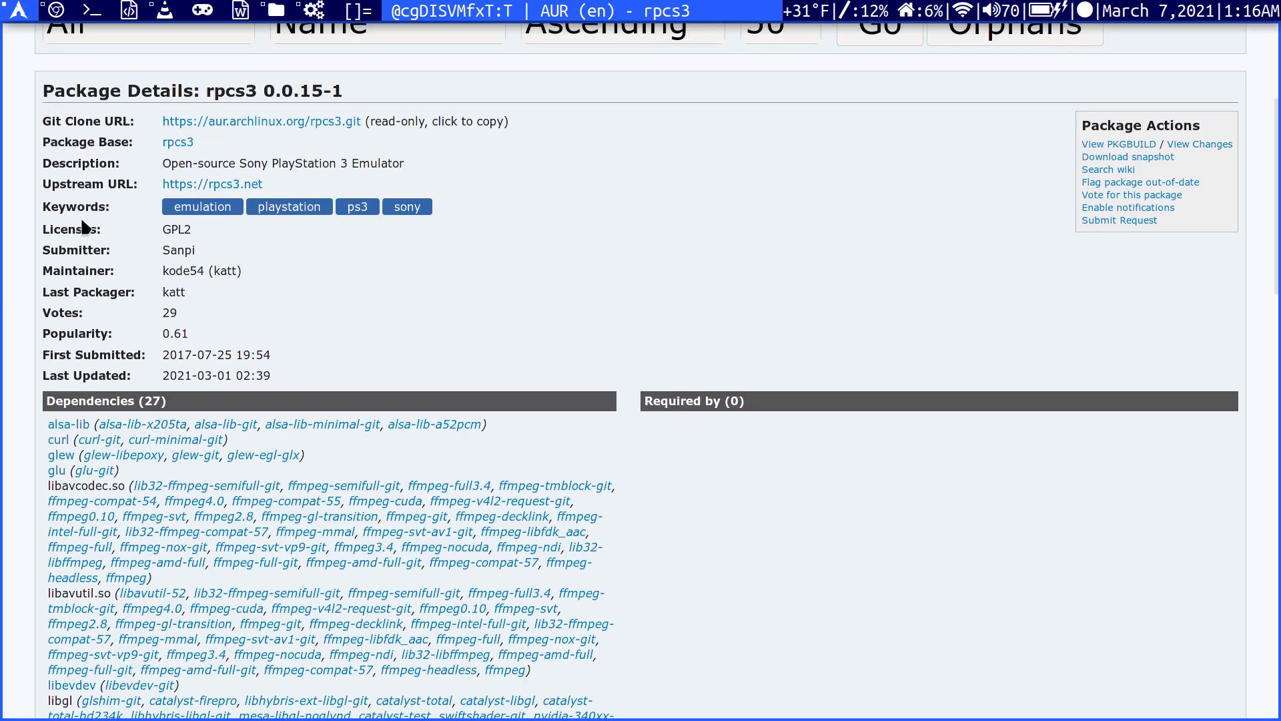
mouse_move(36, 301)
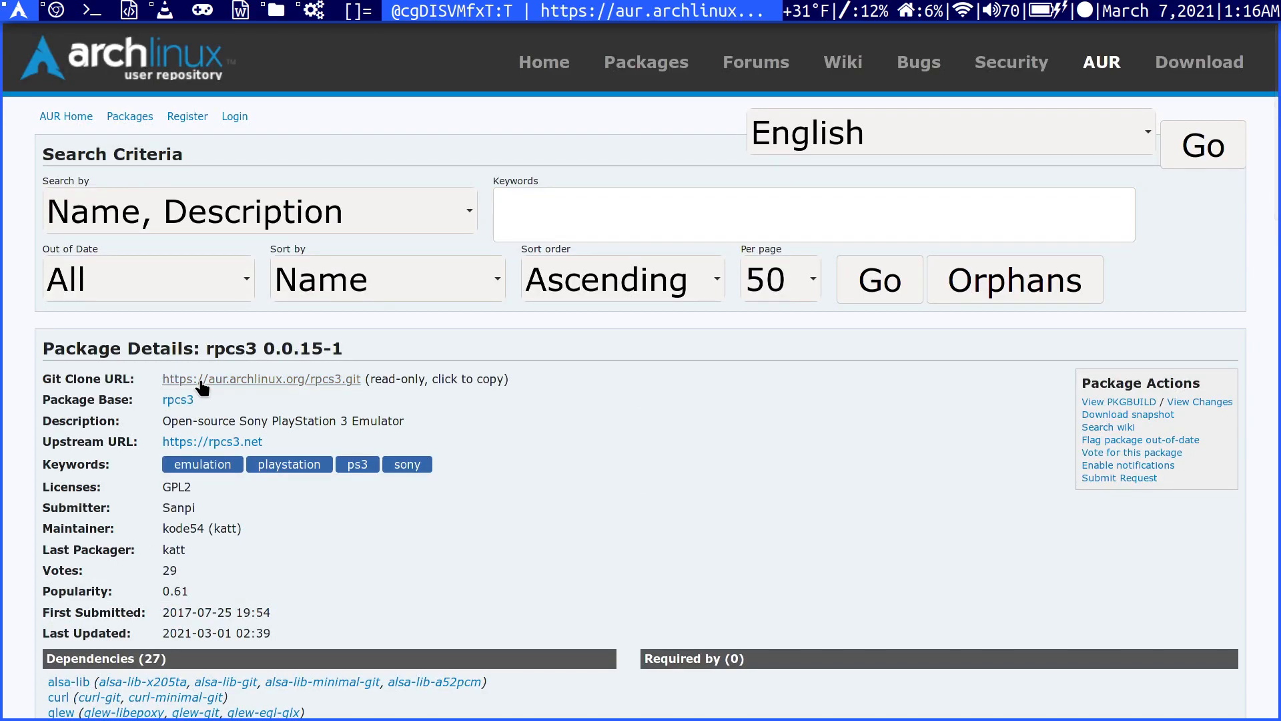
mouse_move(78, 68)
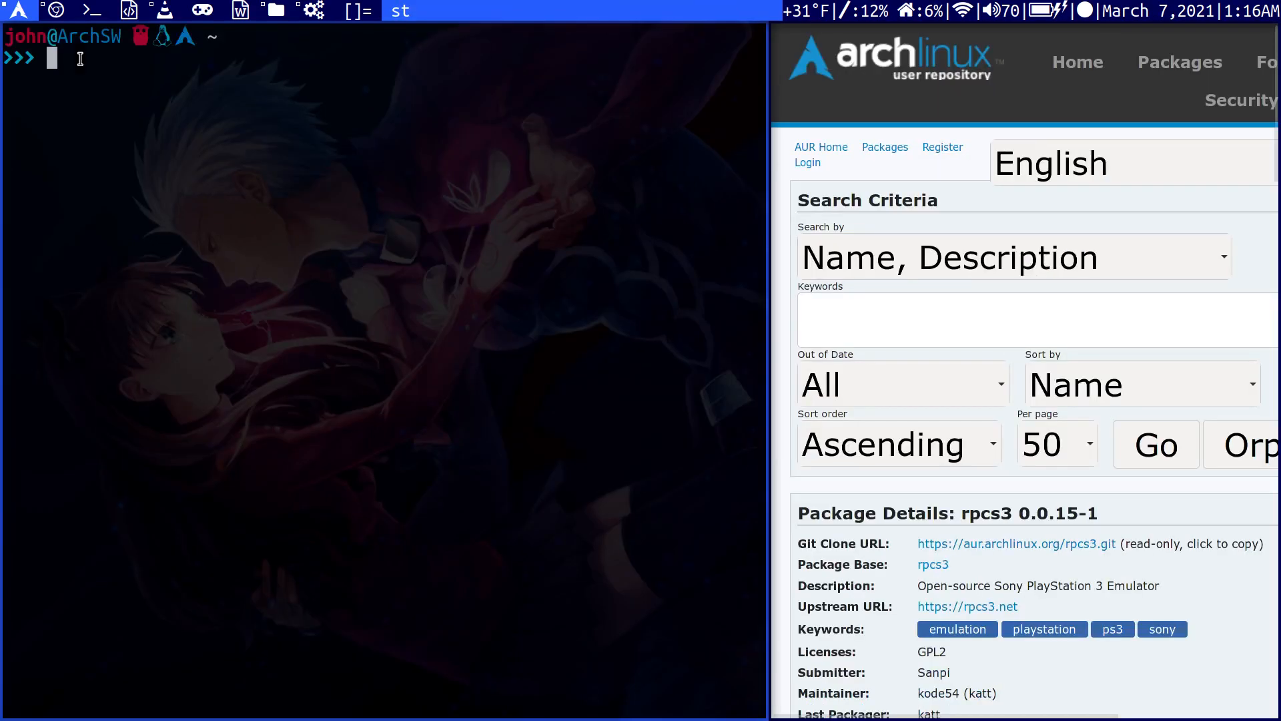
text(git)
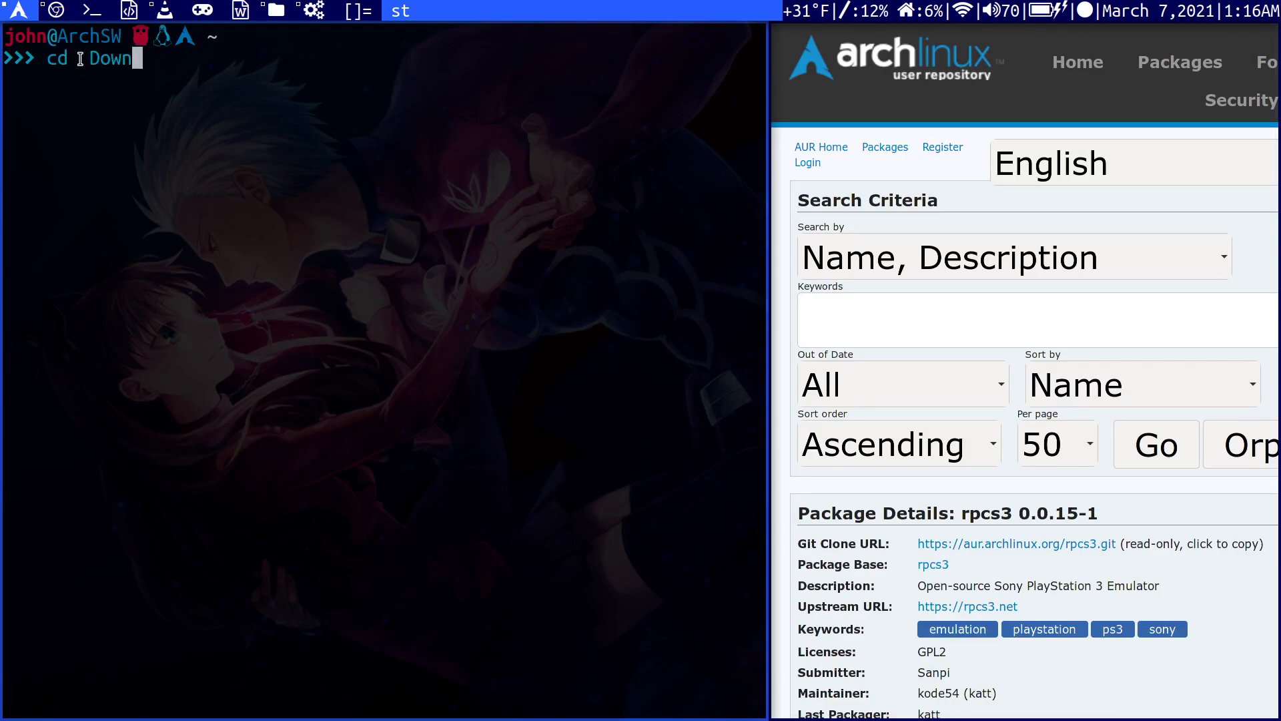
key(Return)
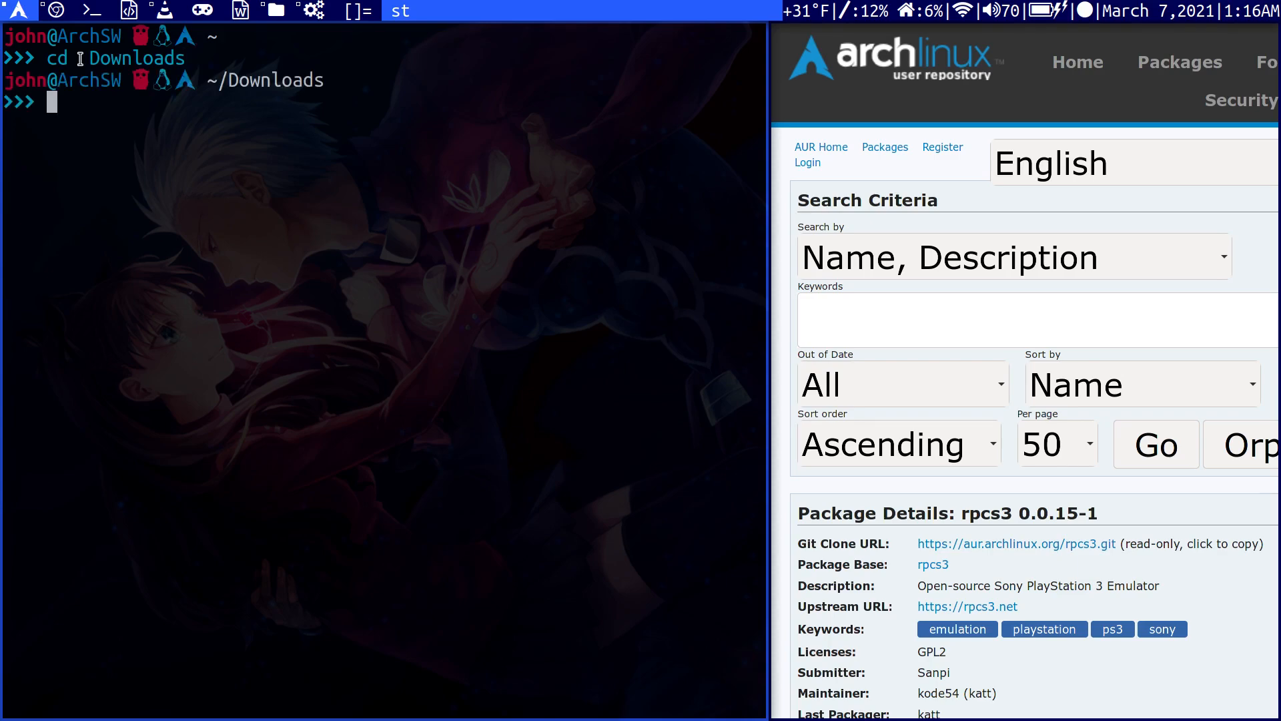
text(git c)
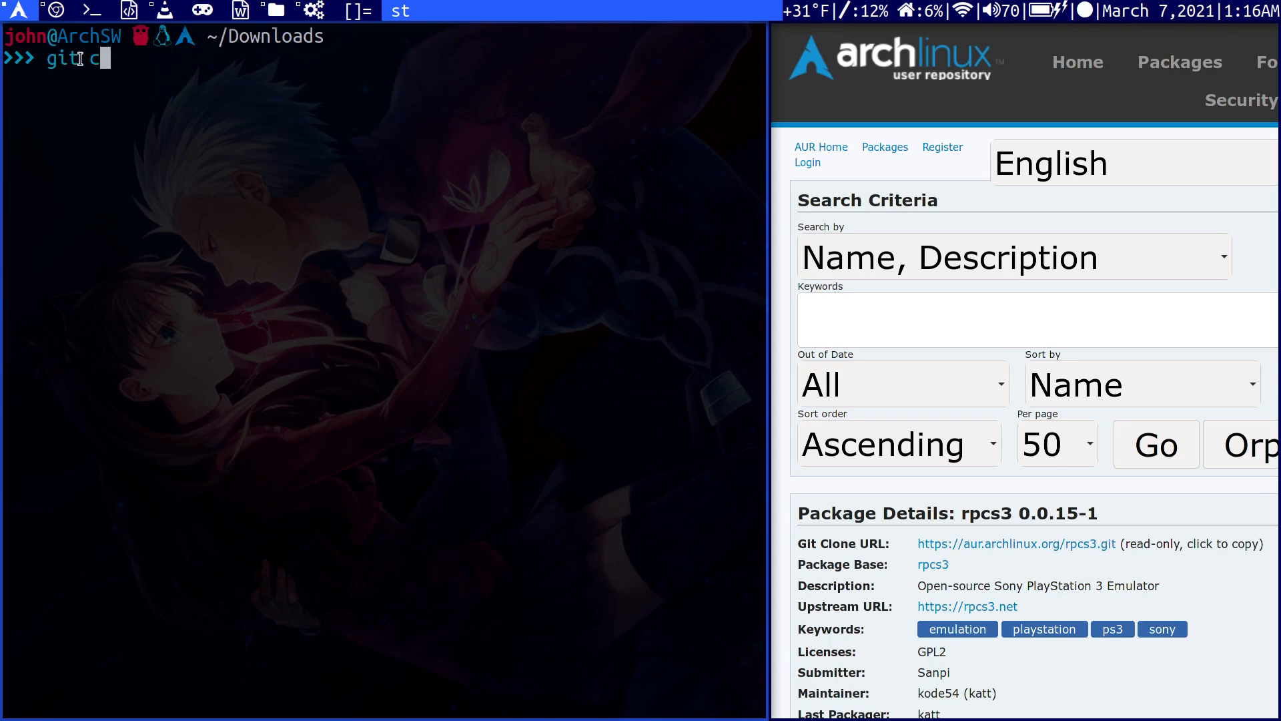
text(lone https://aur.archlinux.org/rpcs3.git)
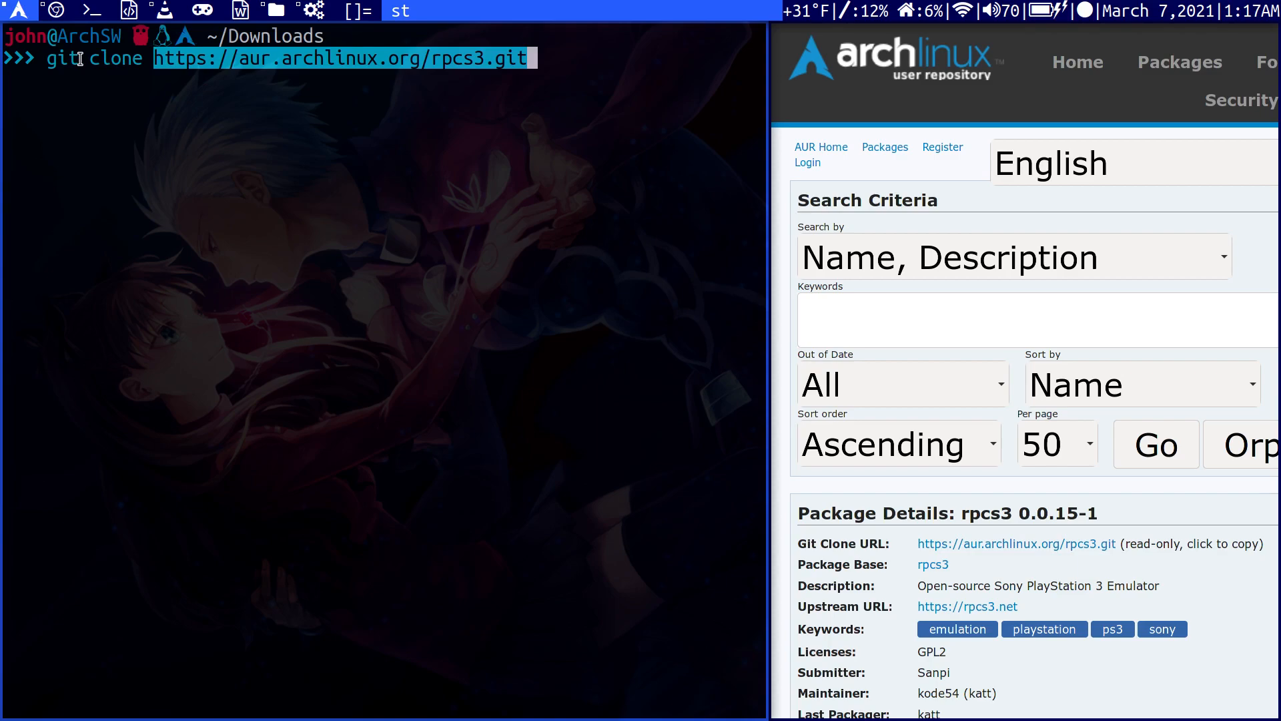
key(Return)
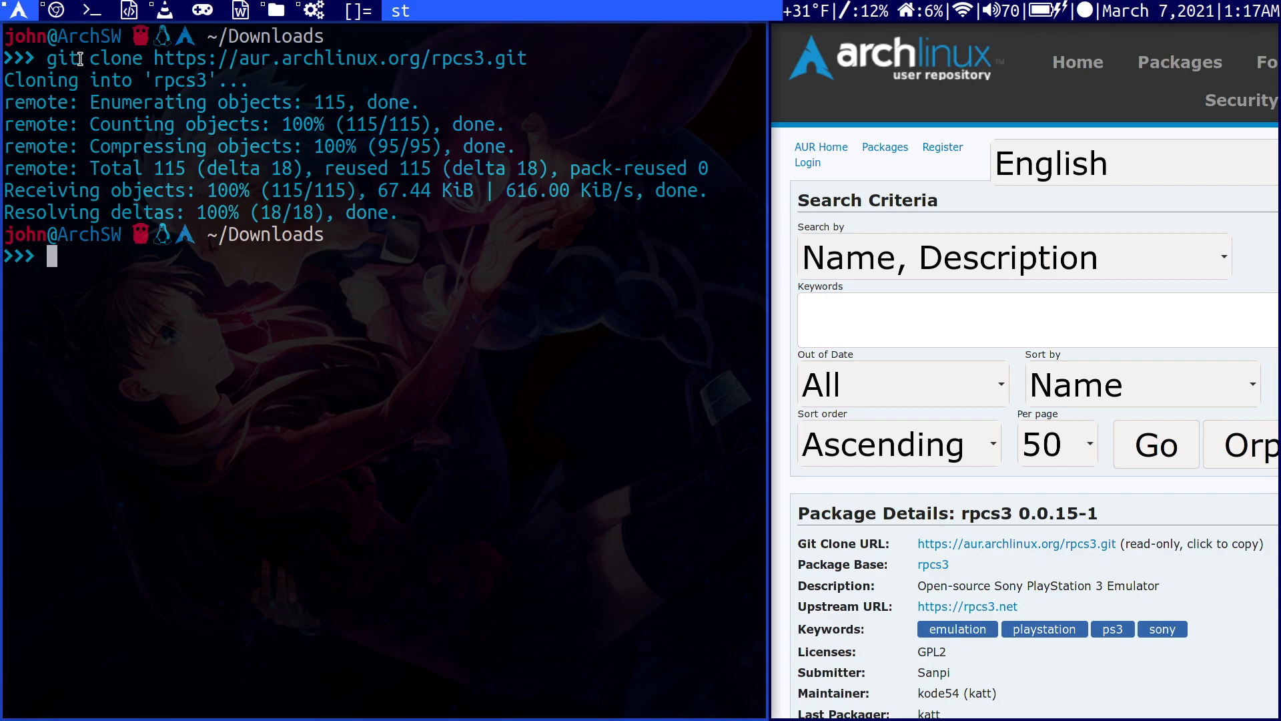
Enter the rpcs3 folder and enter makepkg -si to build the package
text(cd)
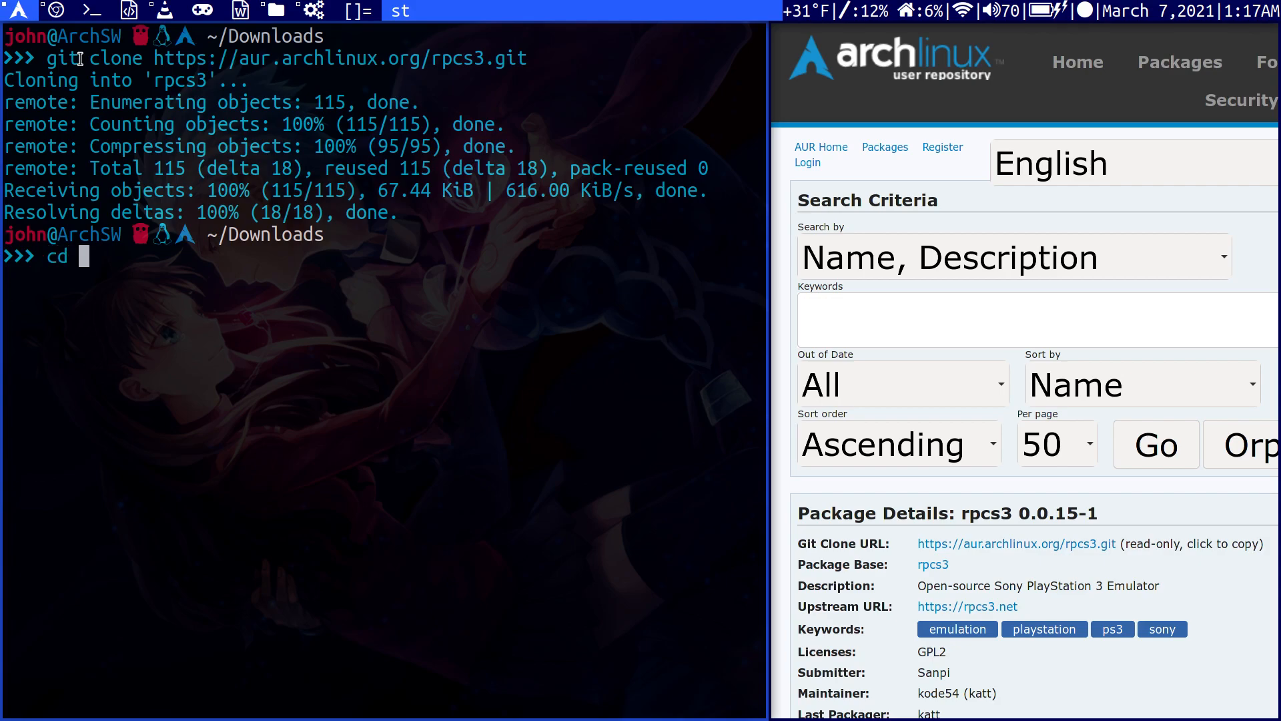
text(rpcs3)
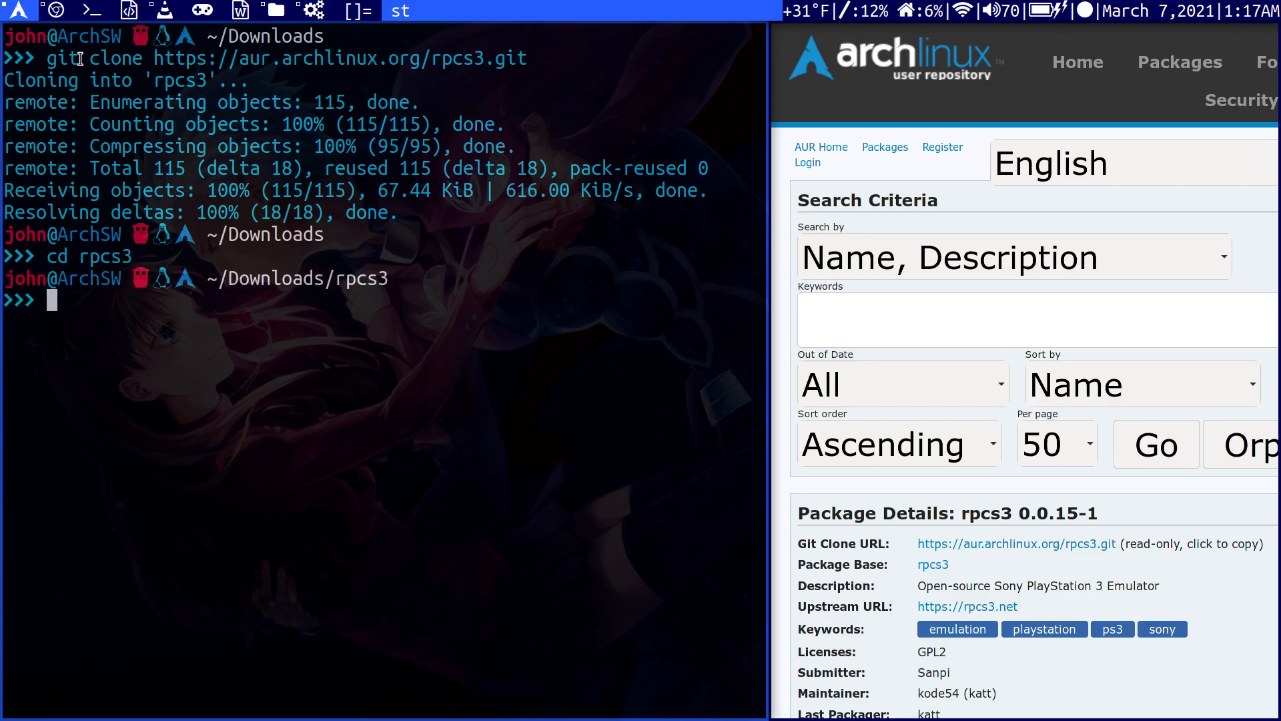
text(make)
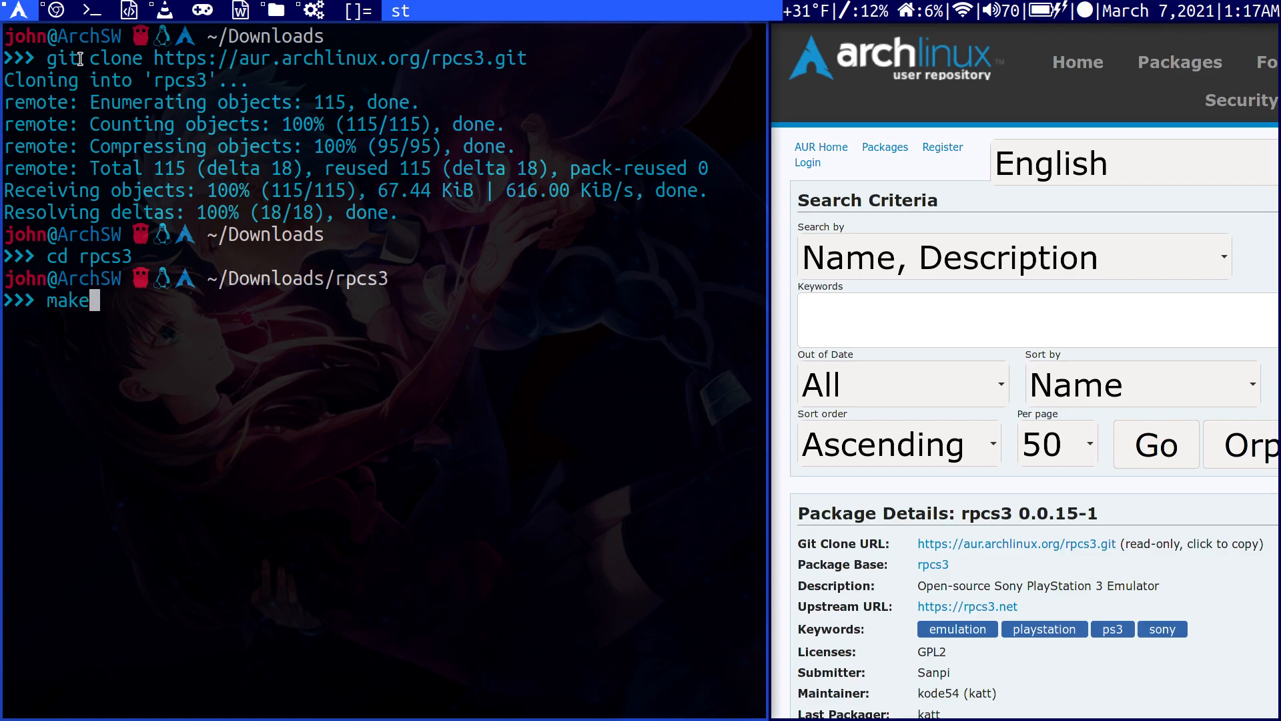
text(pkg)
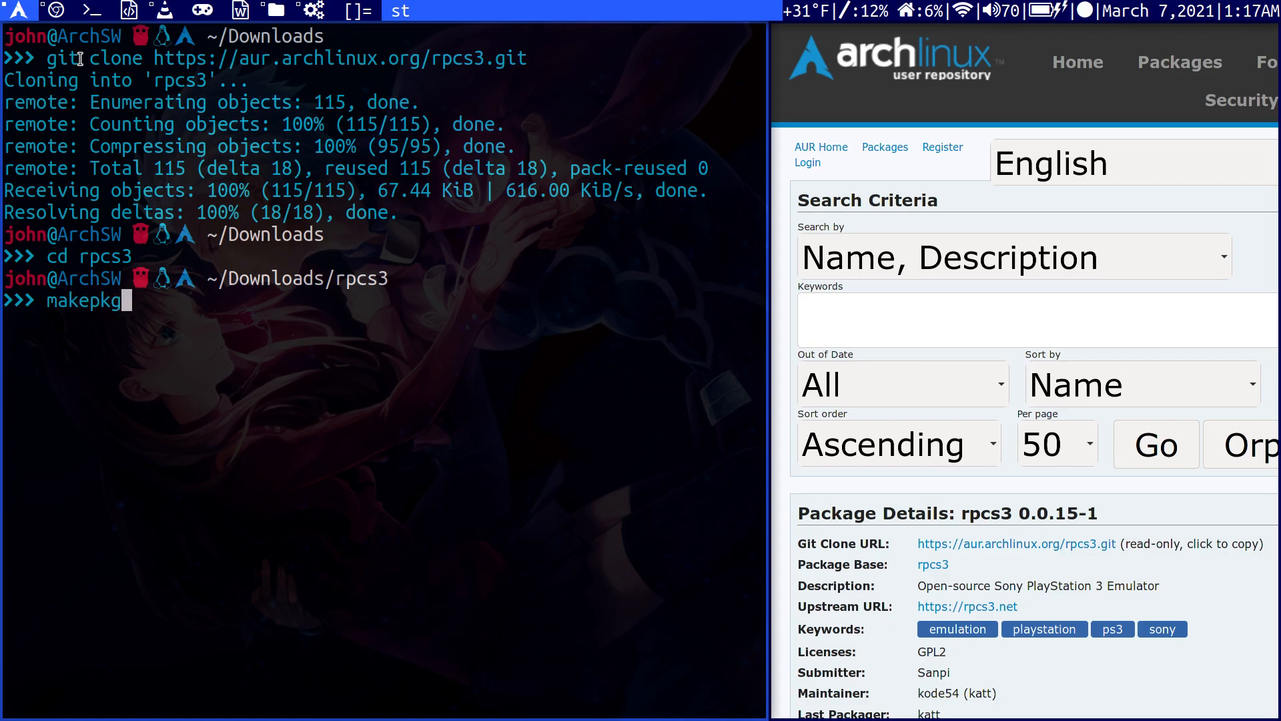
text(-si)
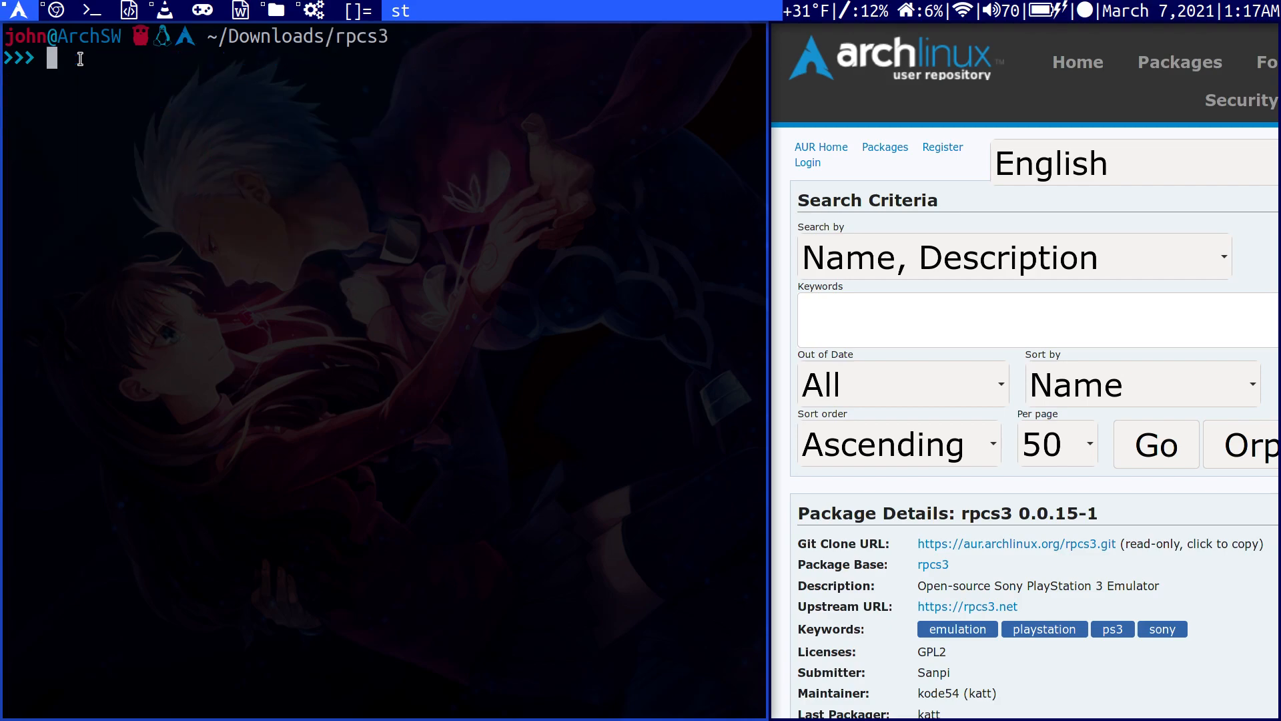
Change into ~/Downloads/yay and type makepkg -si without running it
text(cd .)
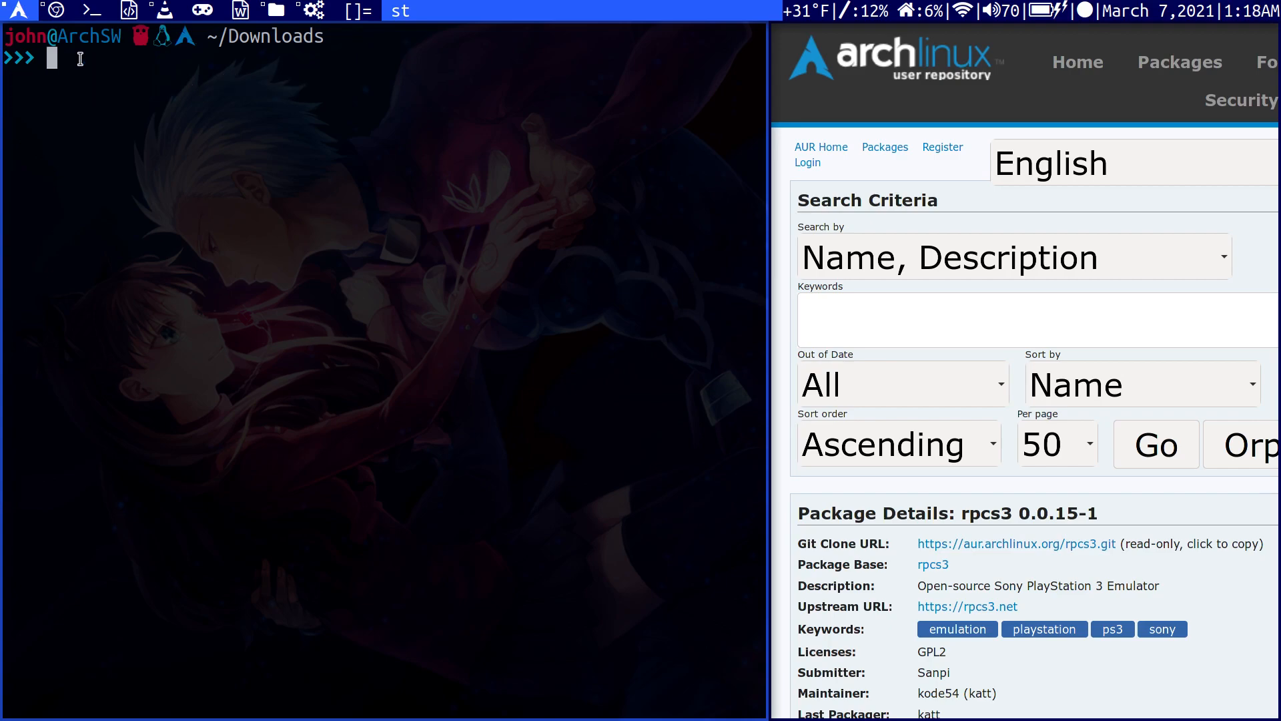
text(cd /ay)
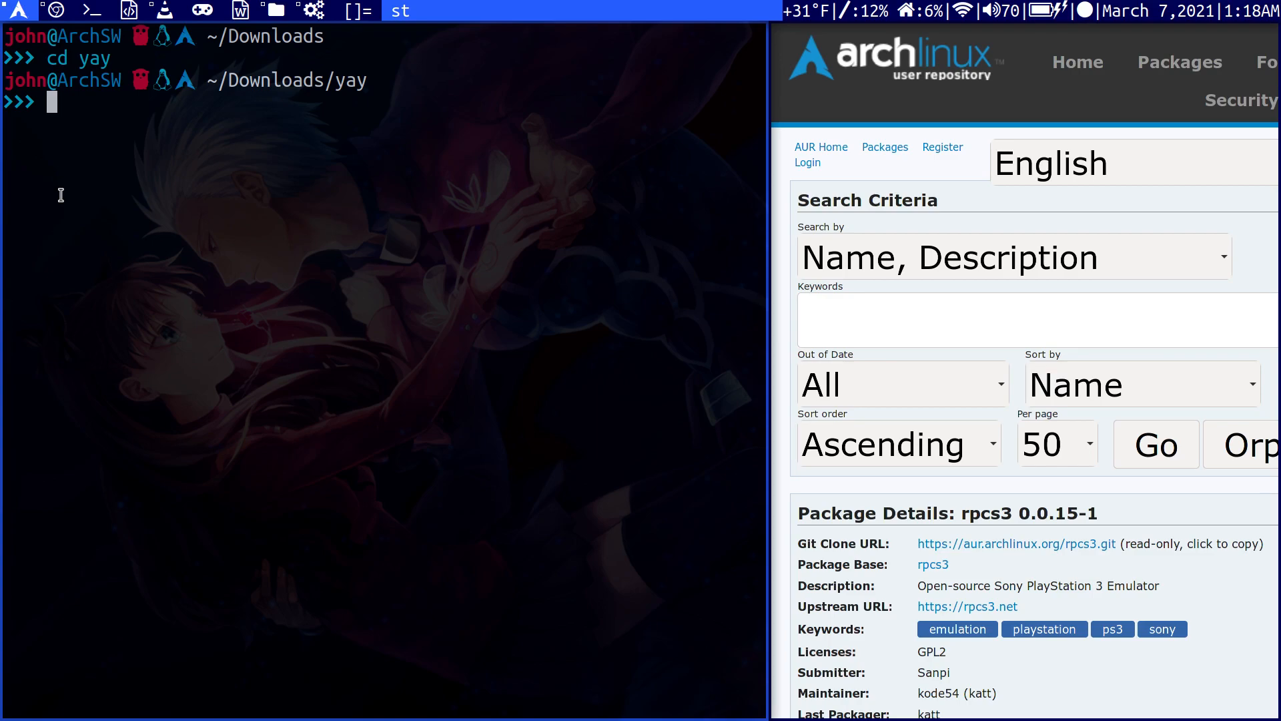
text(ma)
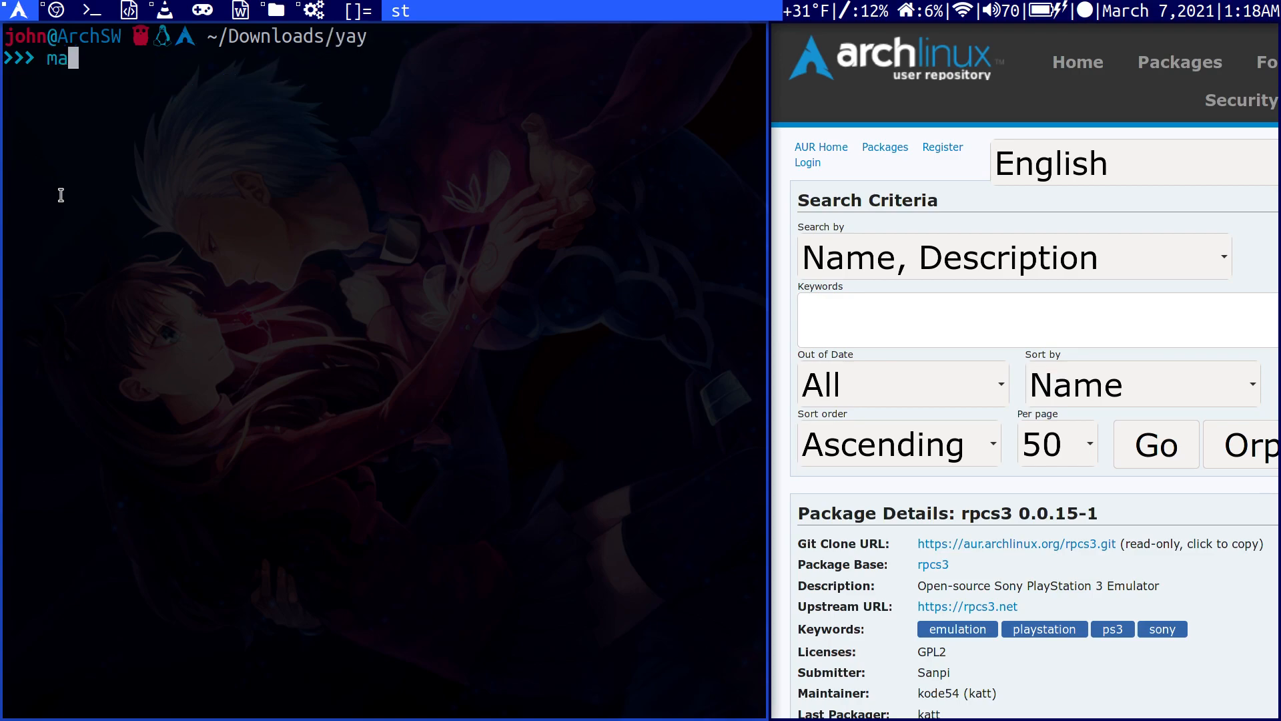
text(kepkg)
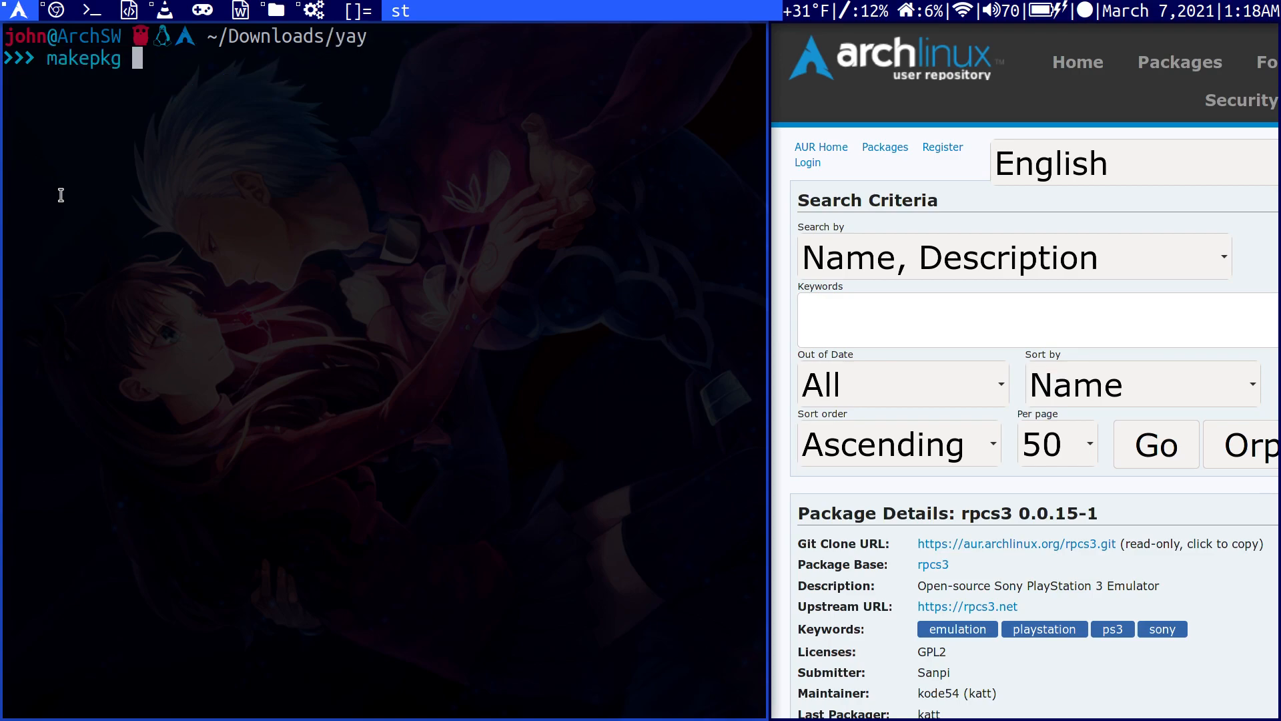
text(-si)
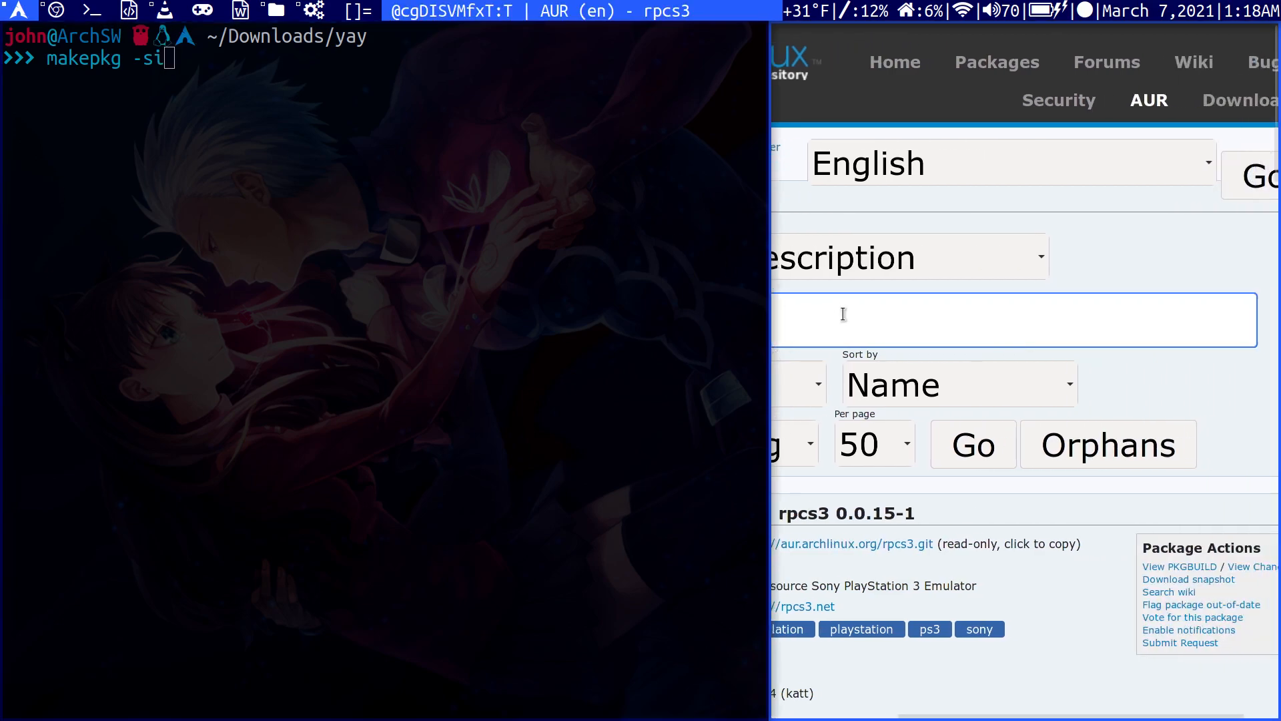
Search AUR for 'yay' and open the yay 10.1.2-2 package details
scroll(left, 3)
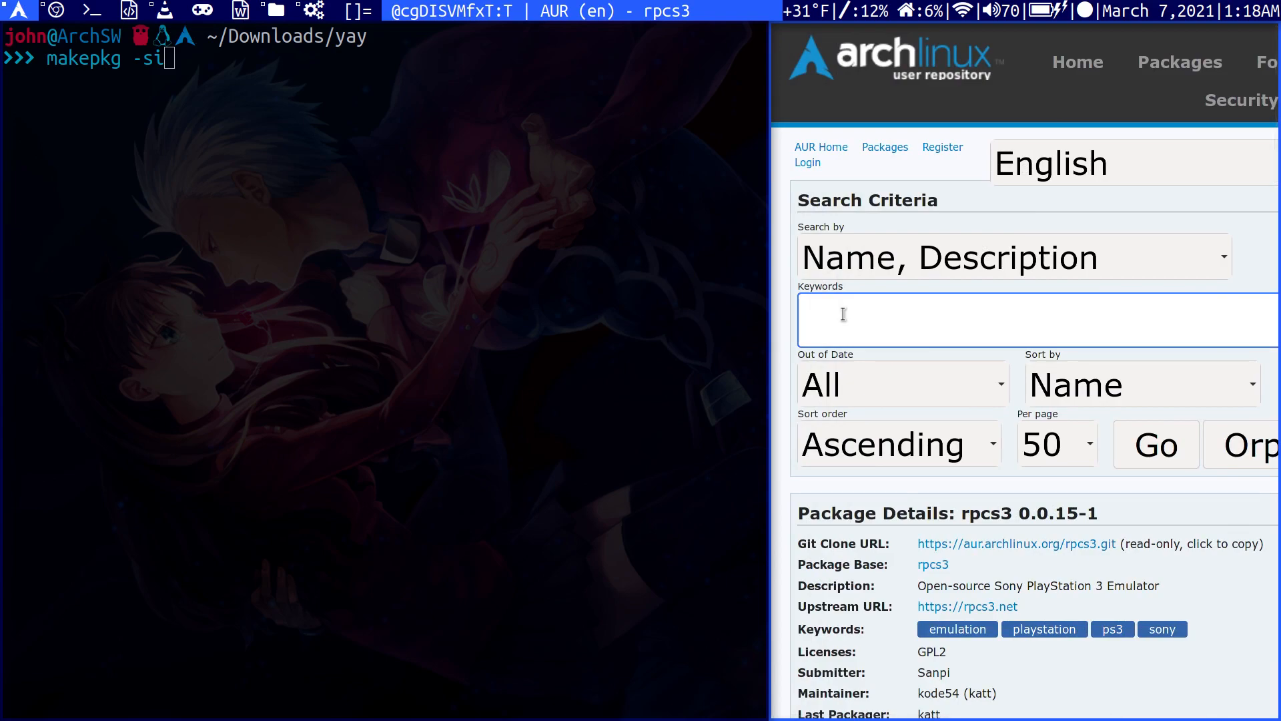
text(yay)
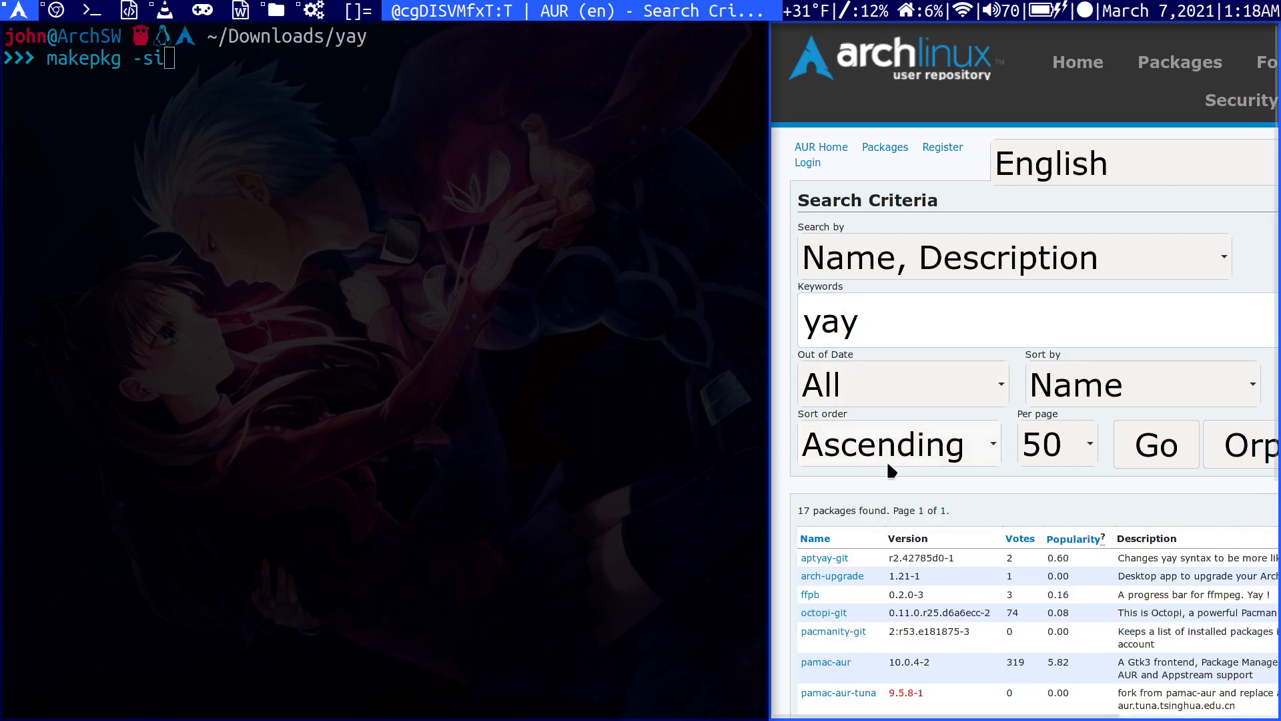
scroll(down, 3)
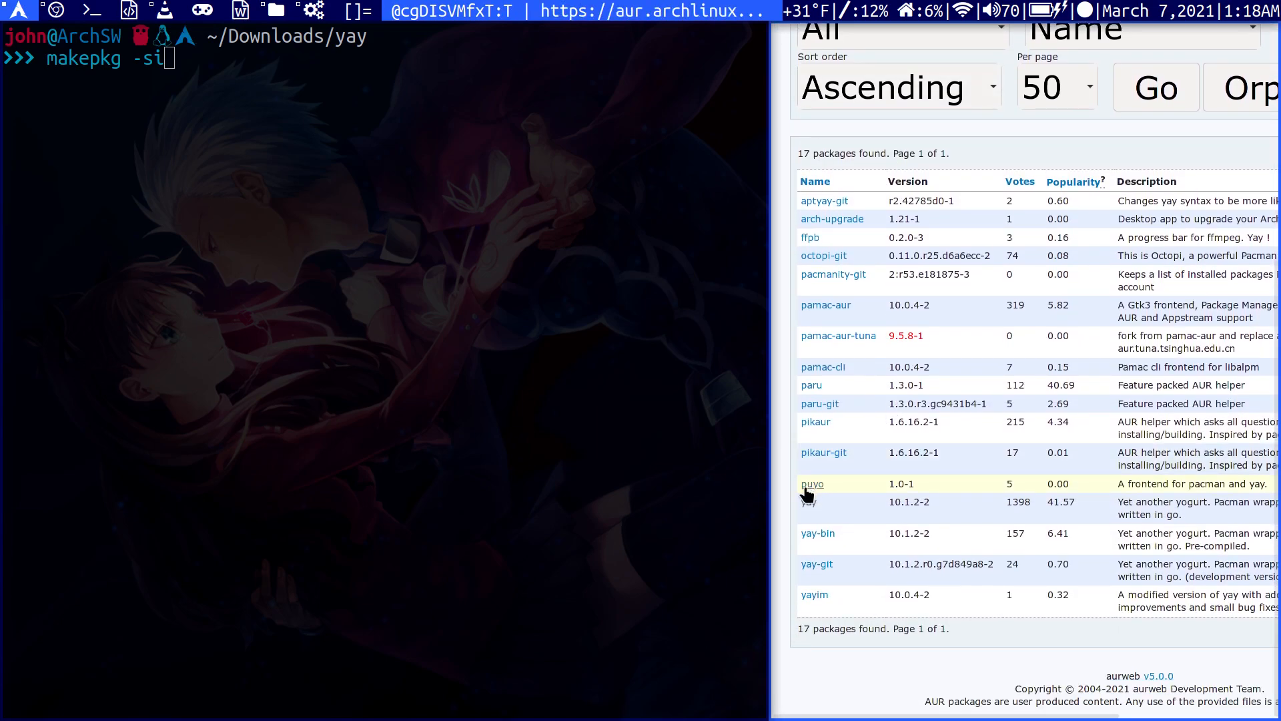
click(807, 501)
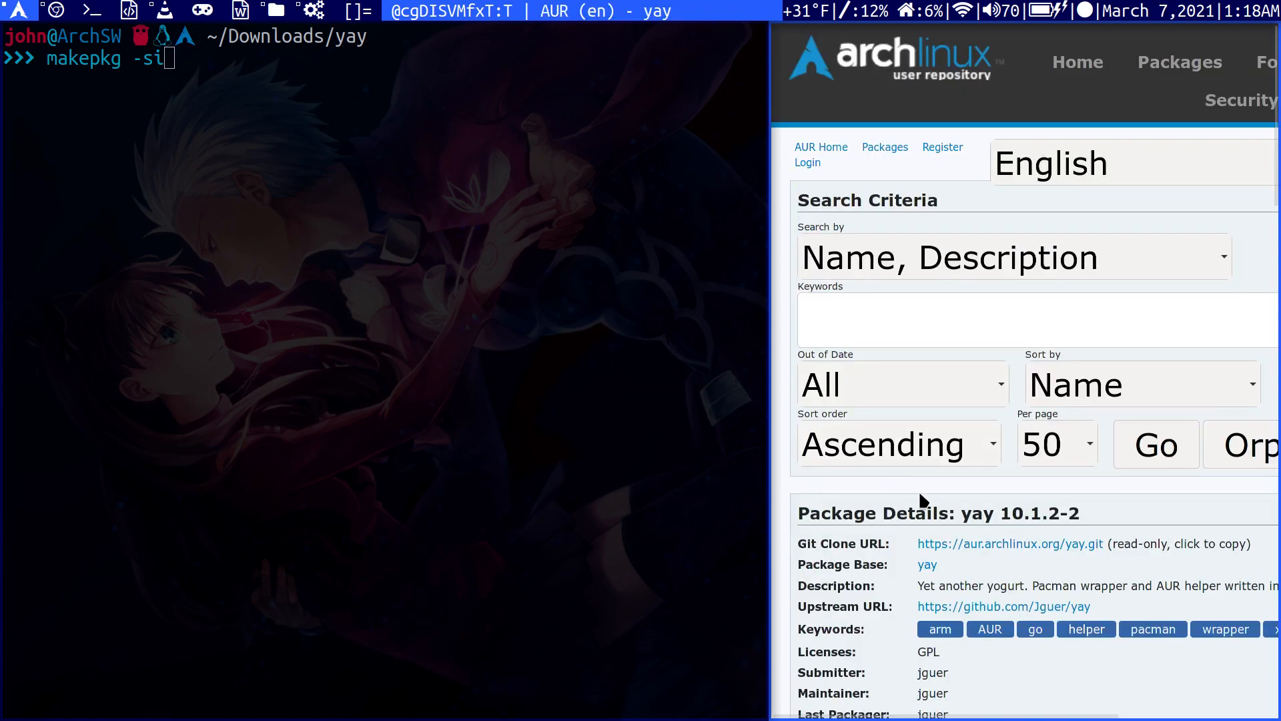
mouse_move(878, 418)
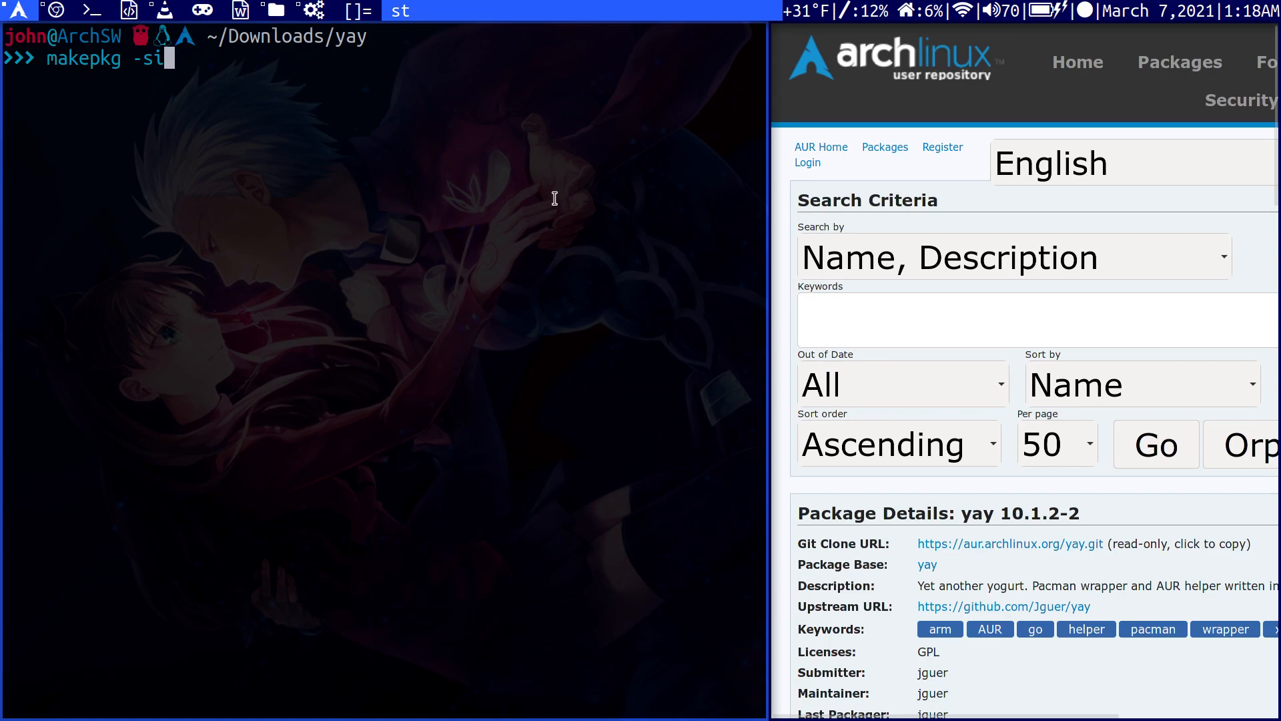
mouse_move(209, 96)
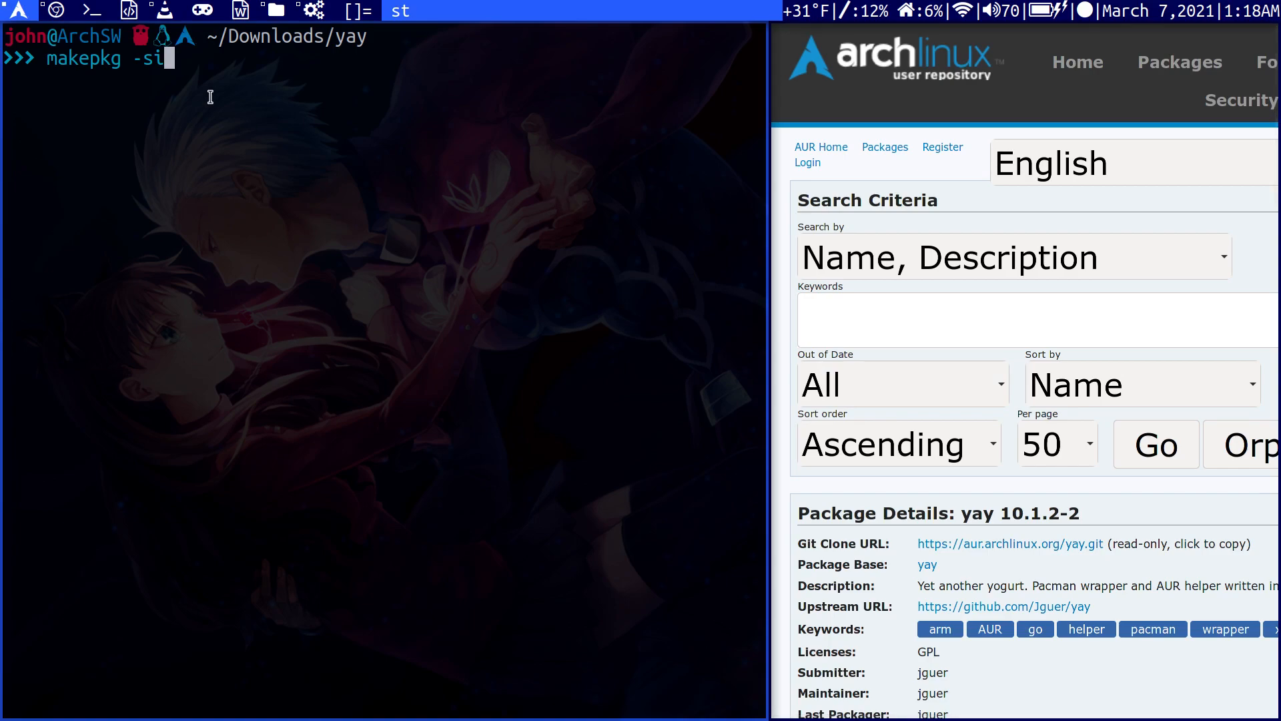
Run makepkg -si to start the yay 10.1.2 build, then stop it with Ctrl+C
key(Return)
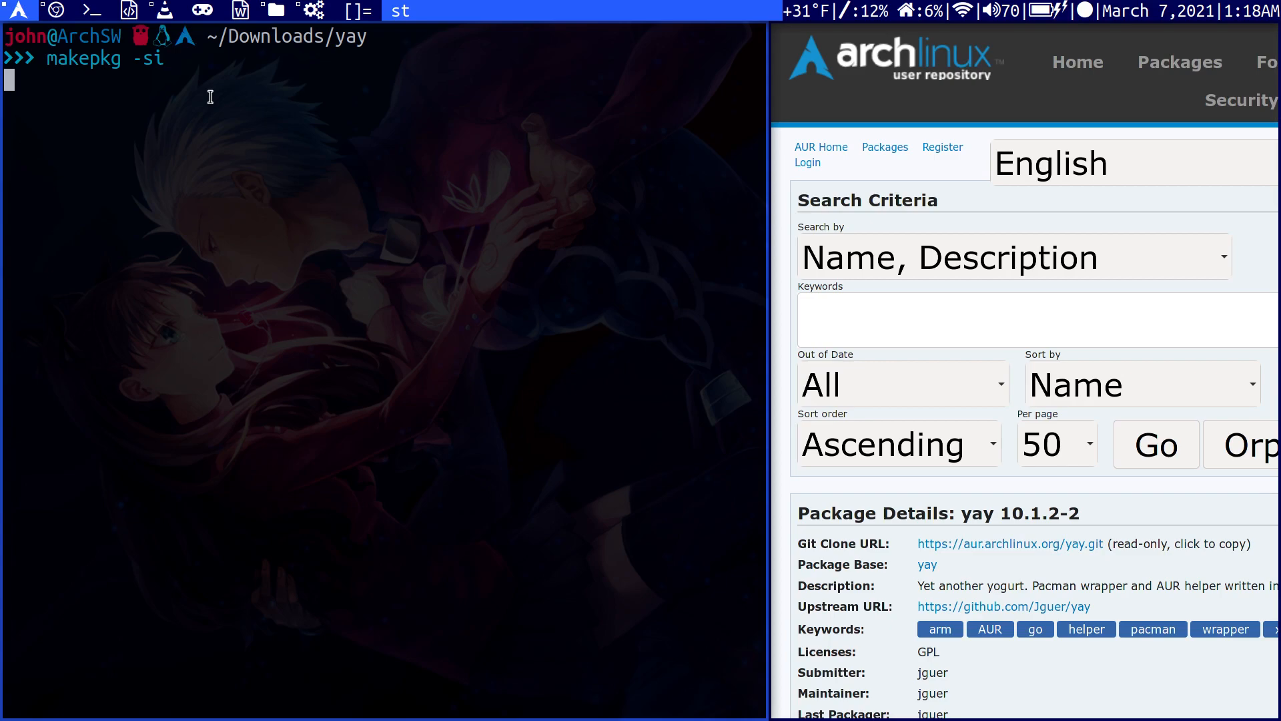
key(Return)
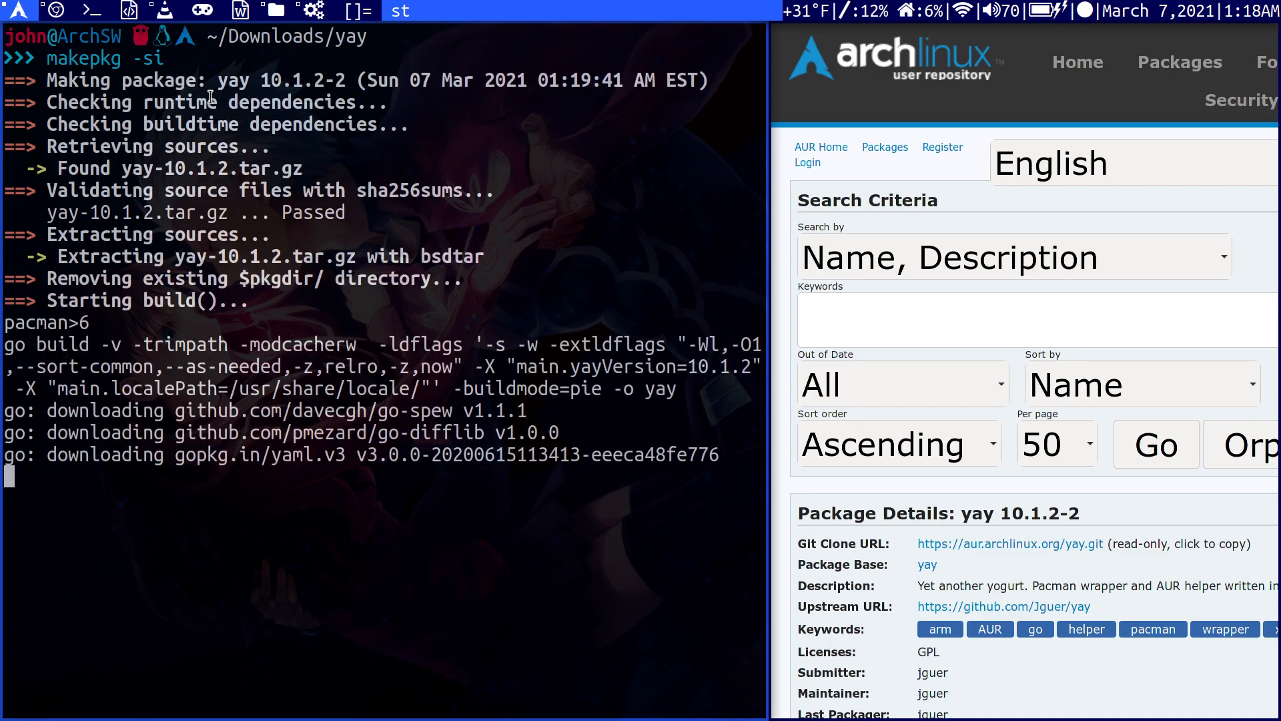
key(ctrl+c)
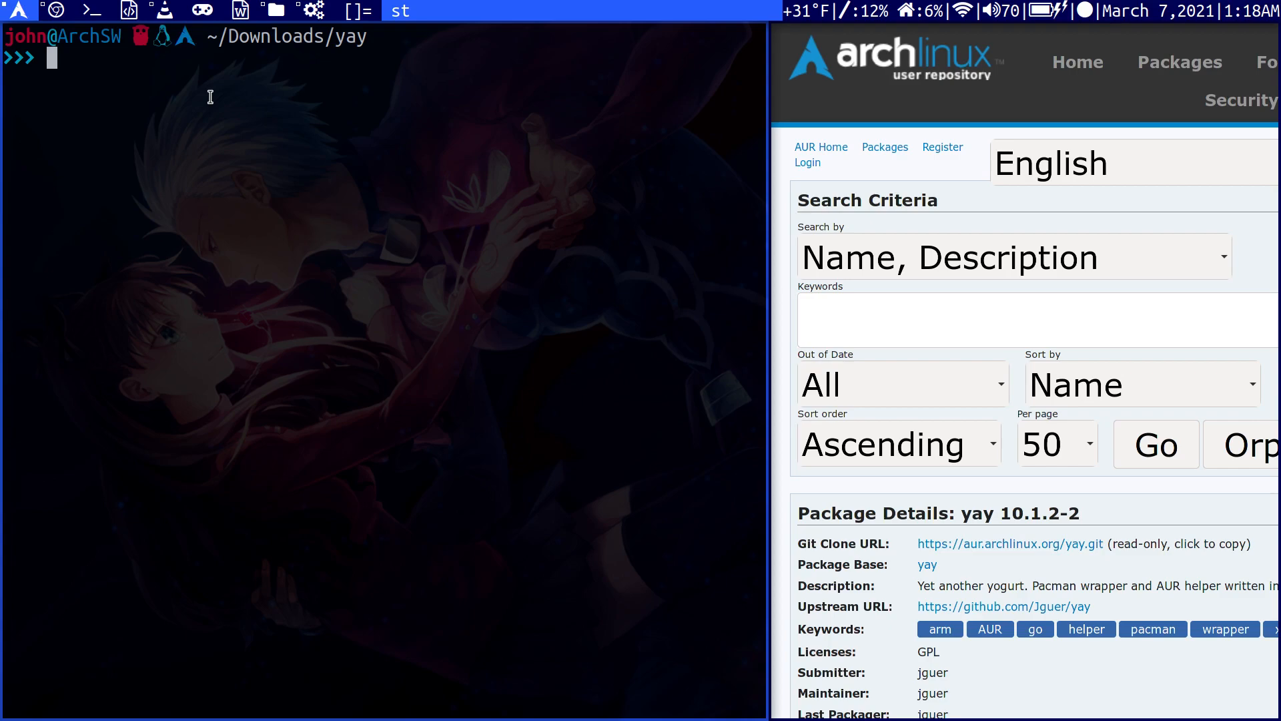
Run yay -Scc to remove unused sync repositories and all cached packages
text(yay)
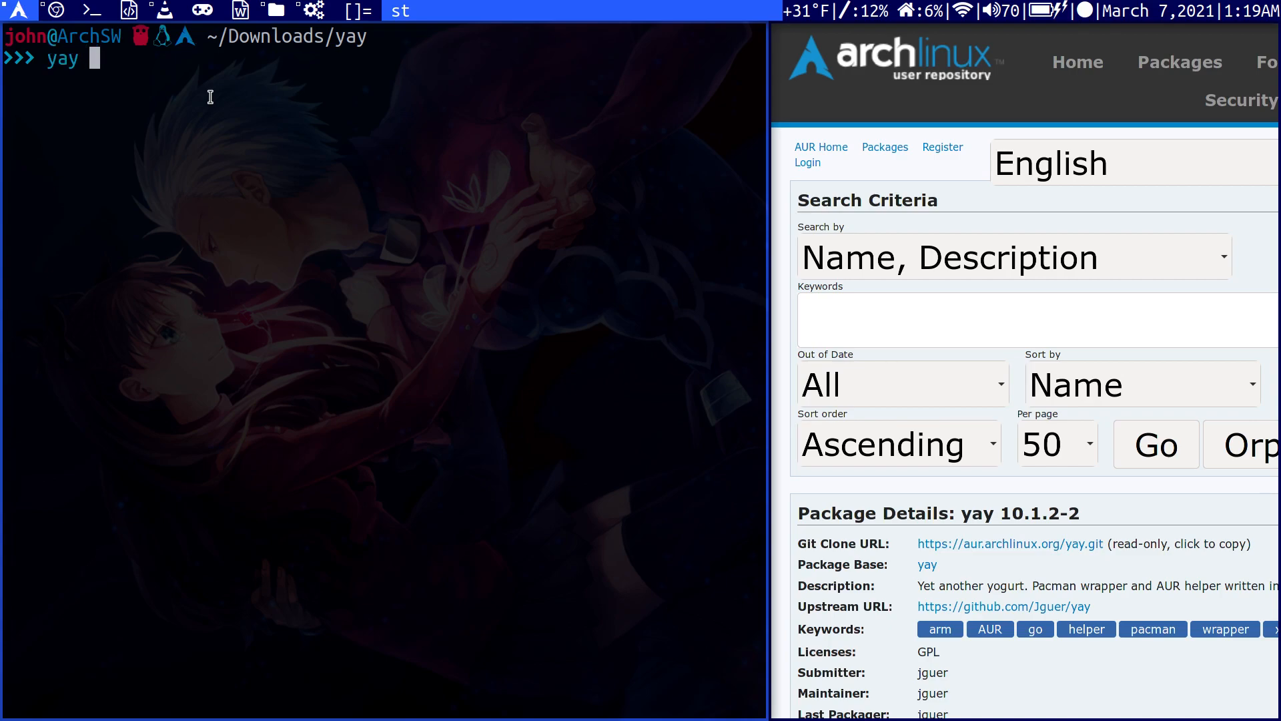
text(-Scc)
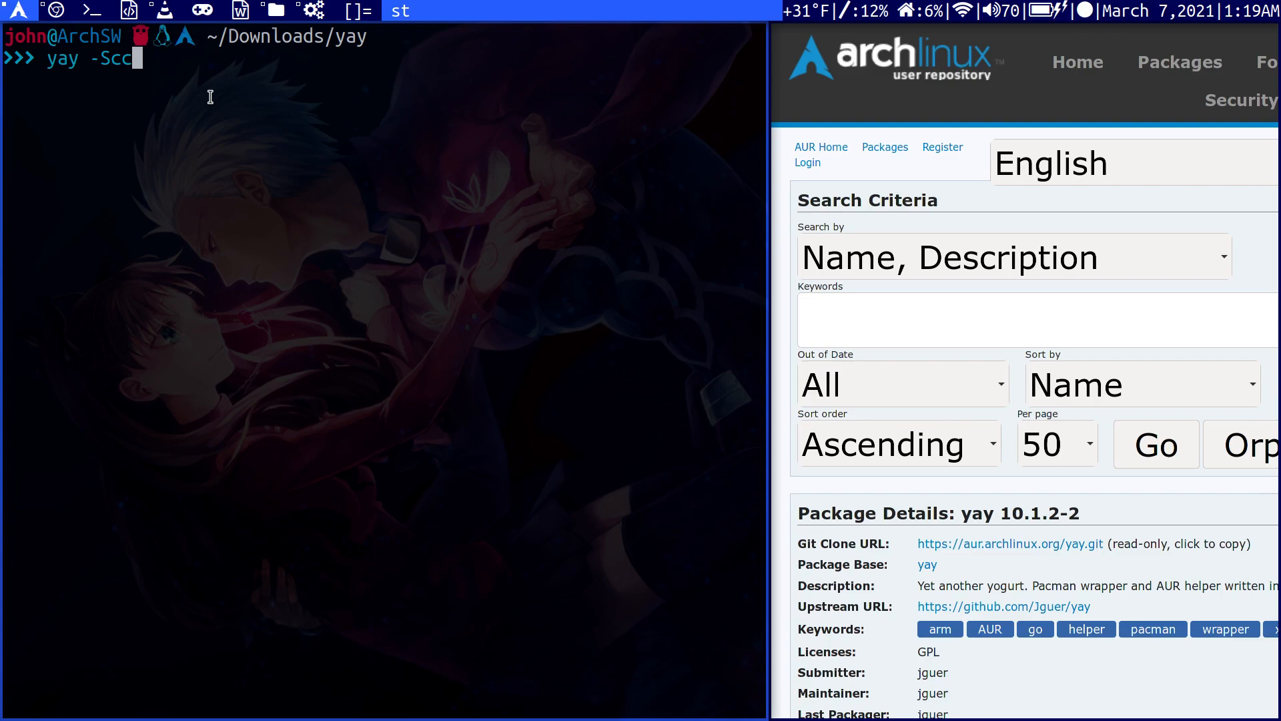
key(Return)
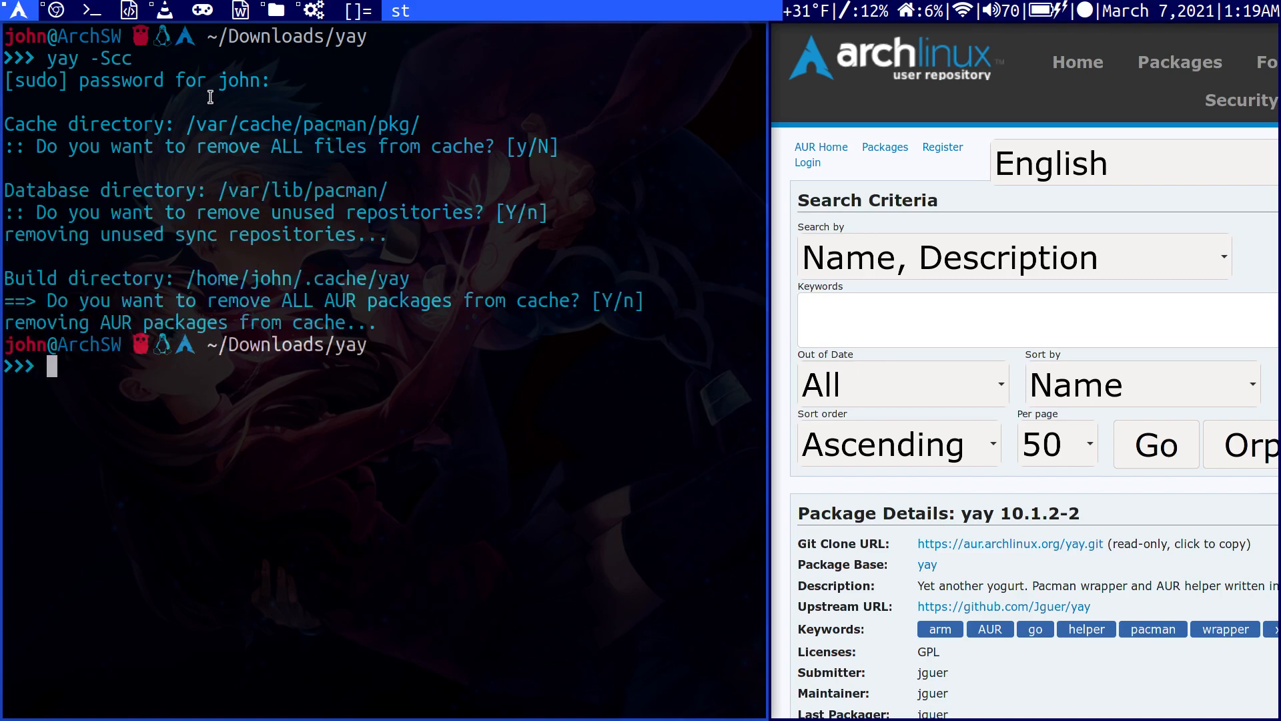
mouse_move(379, 157)
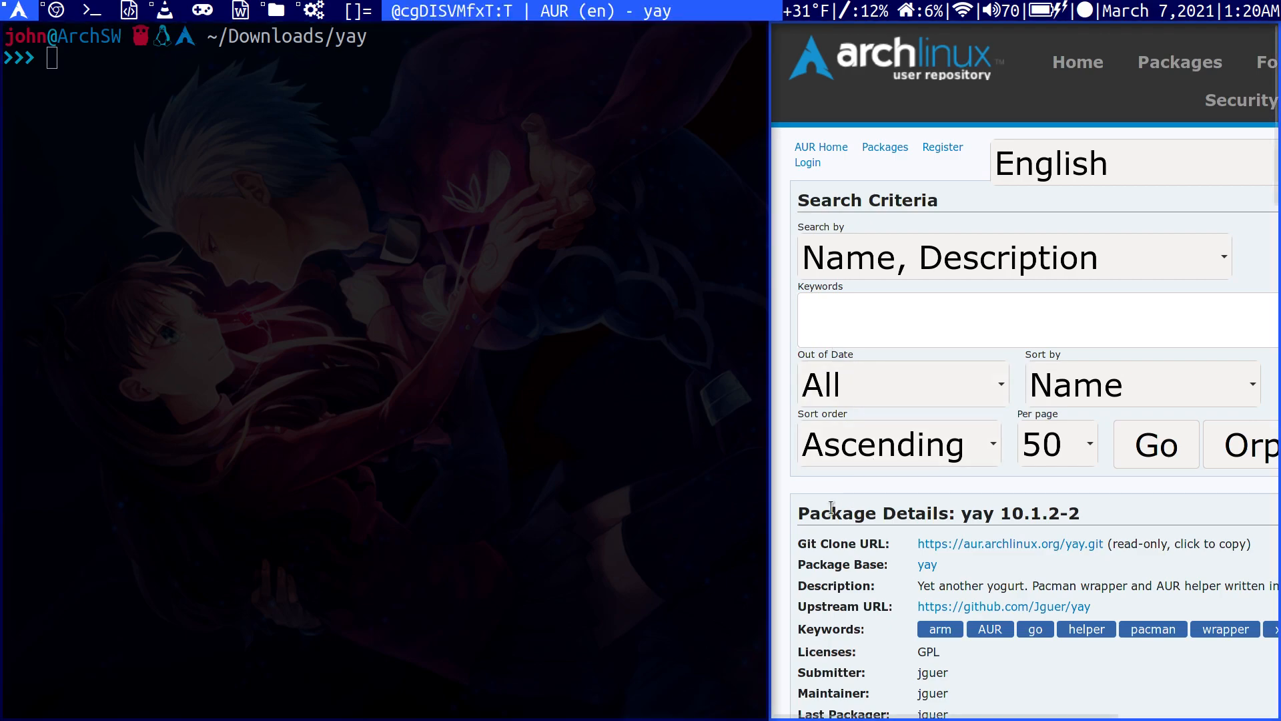
mouse_move(878, 534)
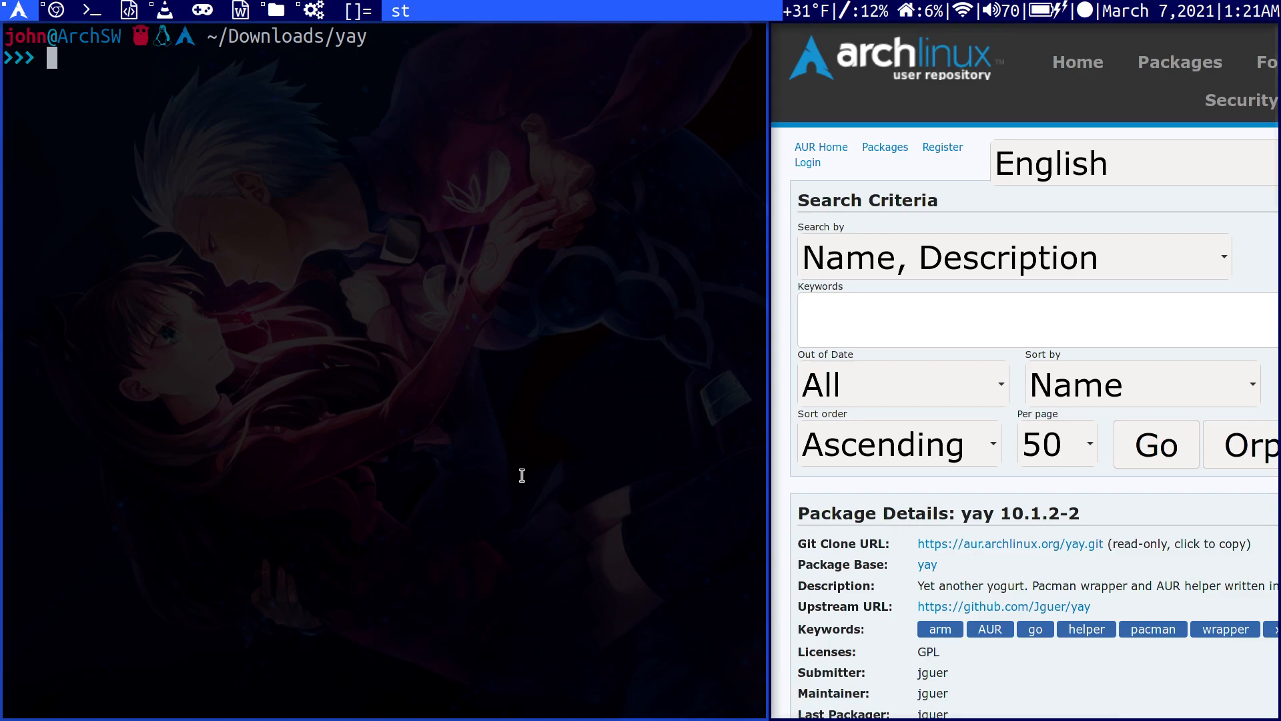
Search the AUR with yay -Ss brave-bin for its version and description
text(y)
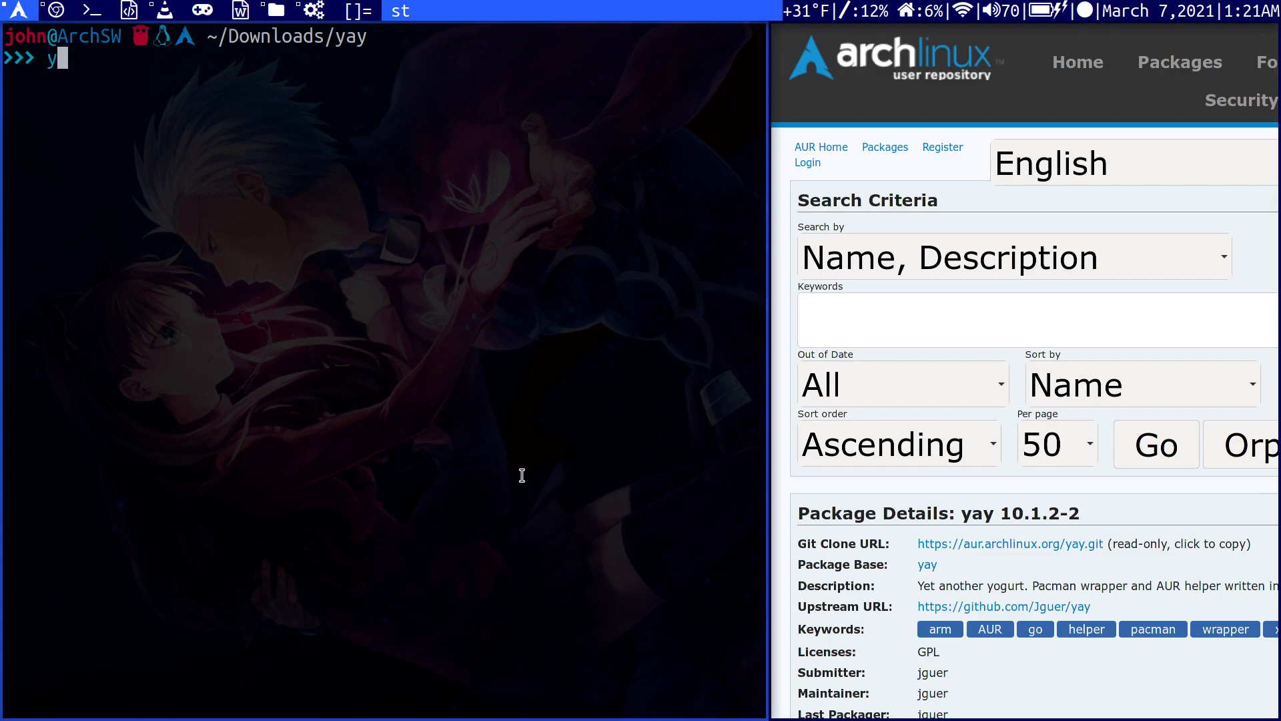
text(ay -Ss)
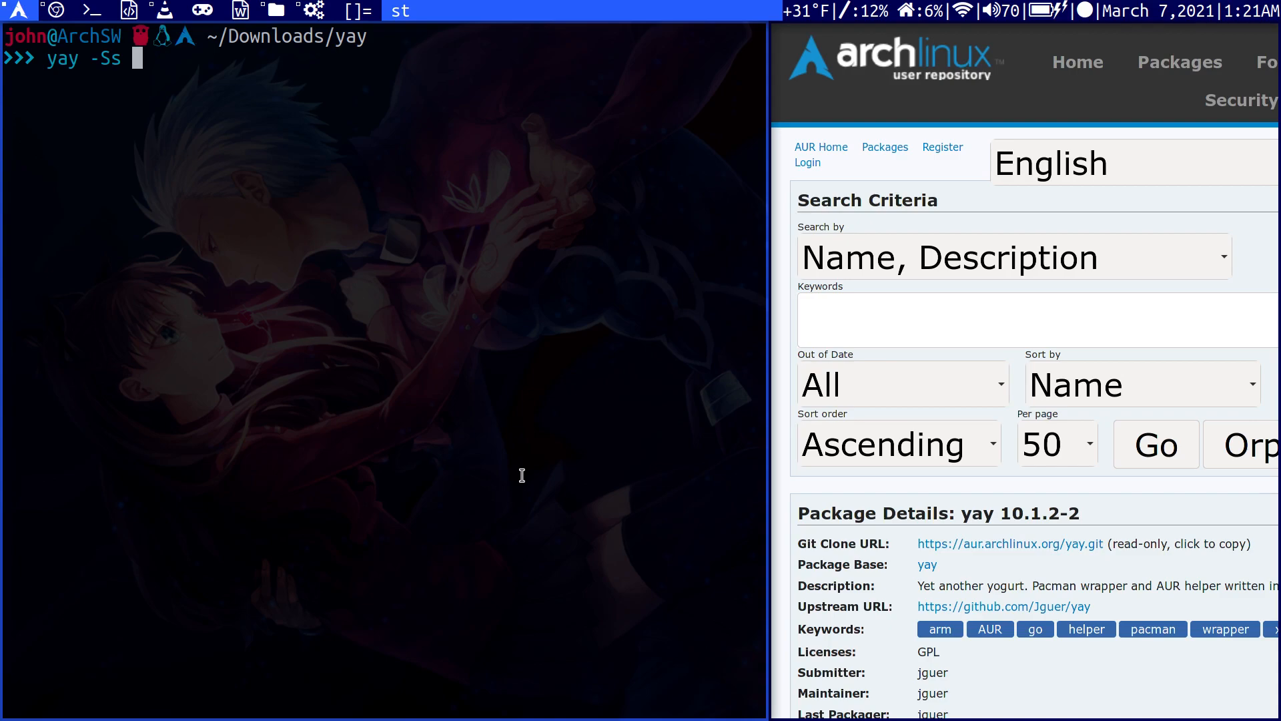
text(brave-bin)
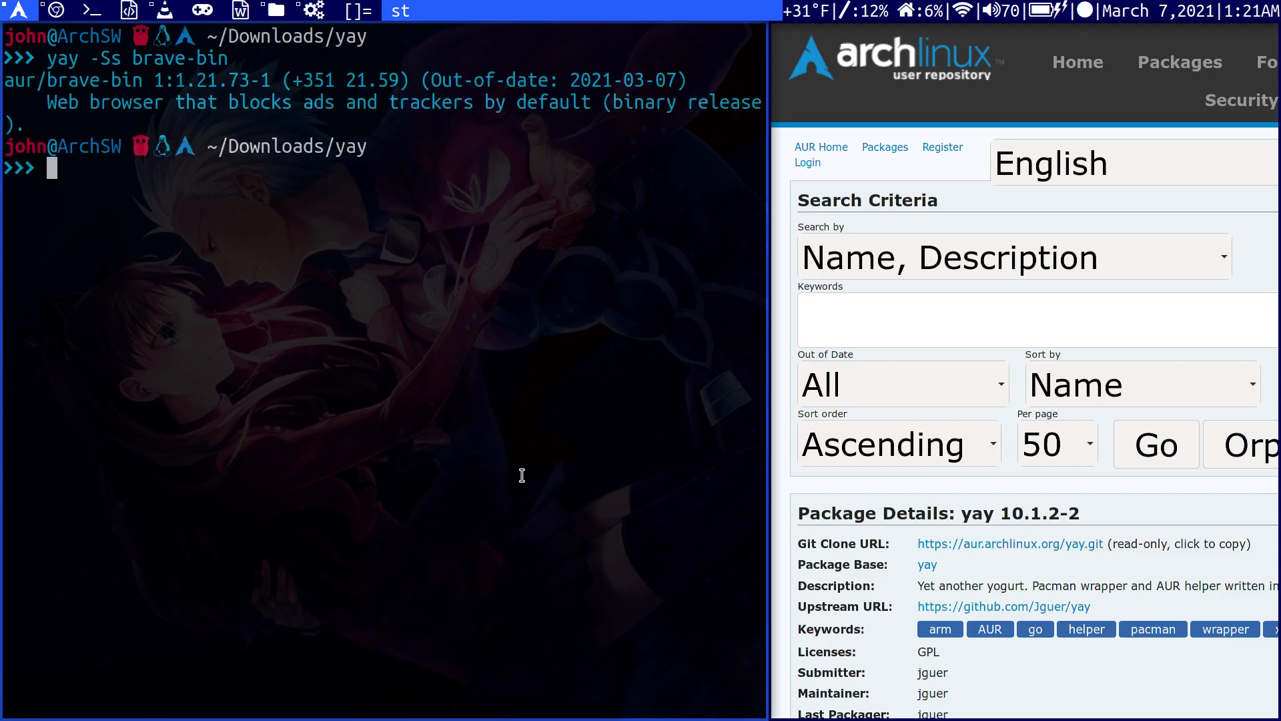
mouse_move(22, 95)
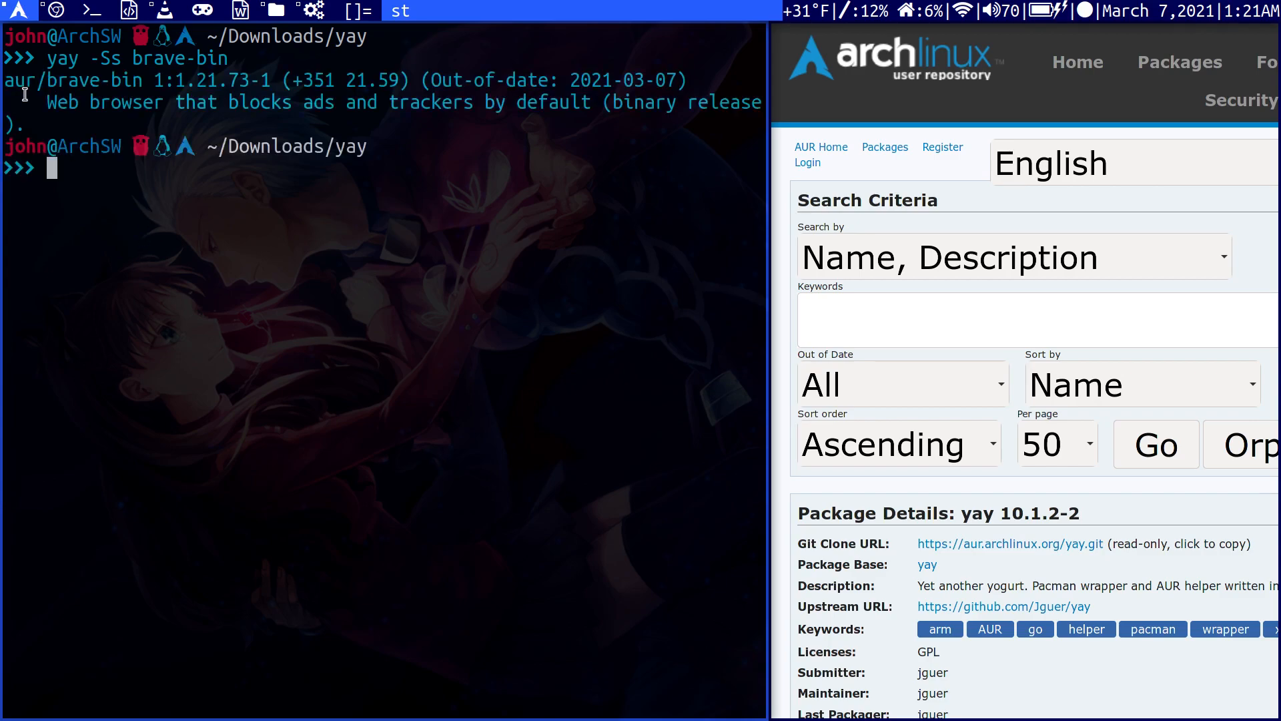